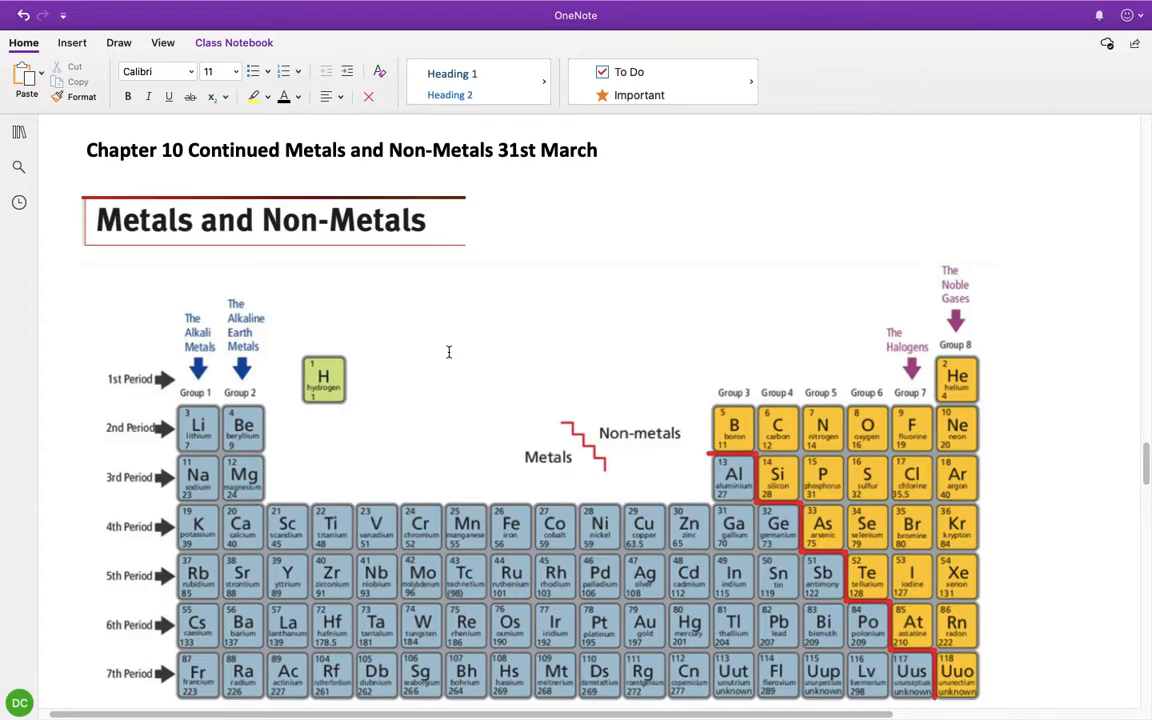
mouse_move(461, 462)
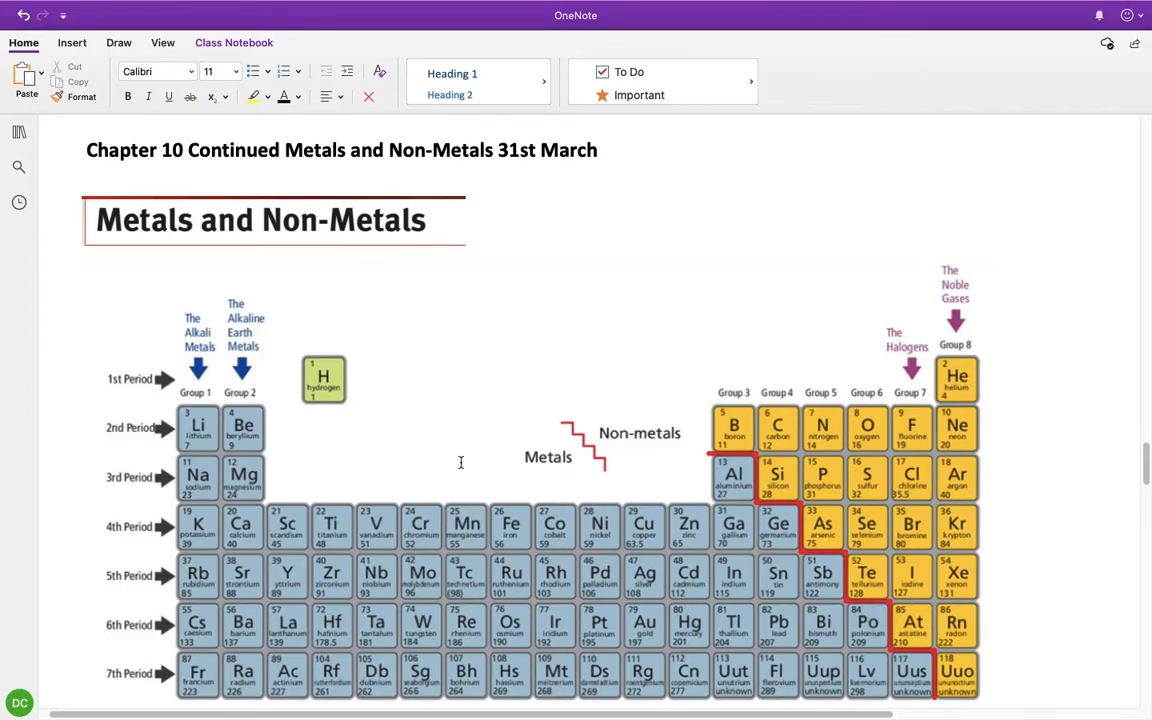
mouse_move(688, 444)
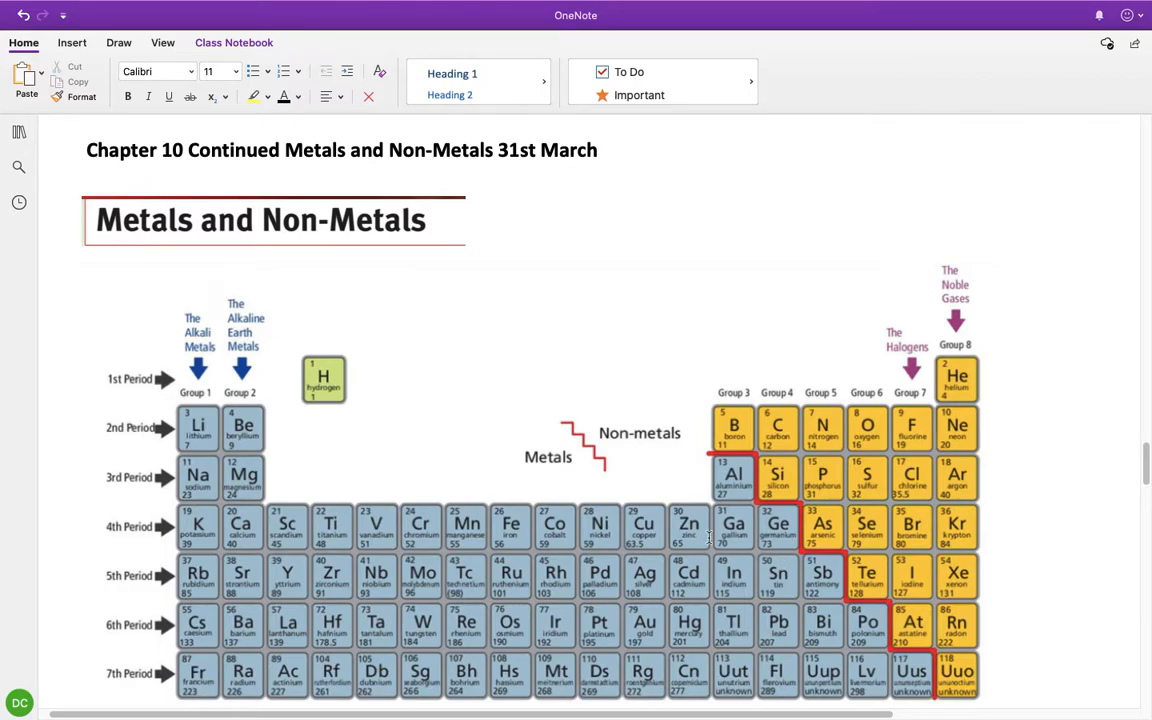
mouse_move(600, 473)
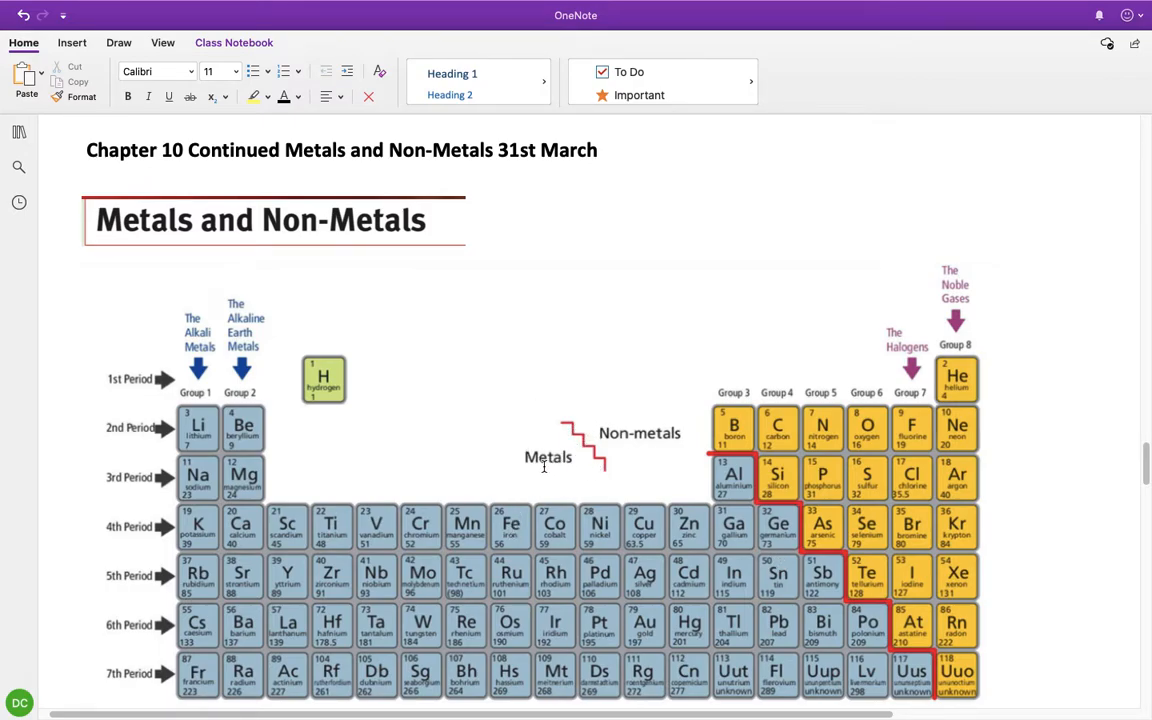
mouse_move(650, 440)
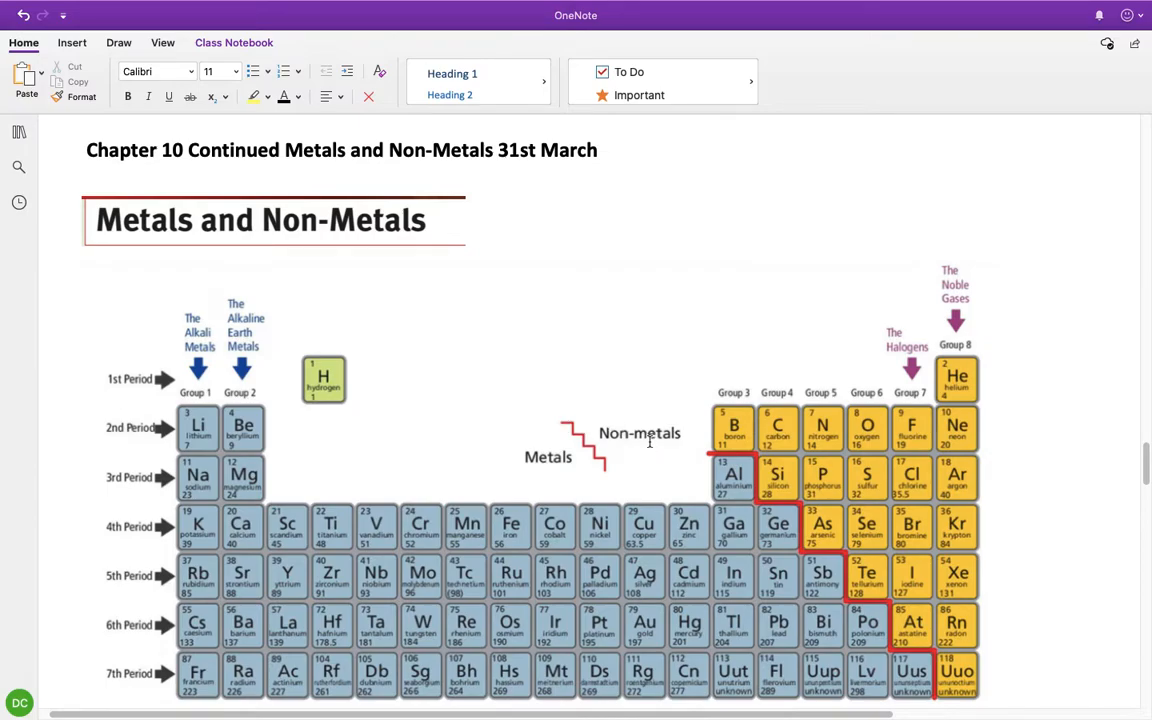
- Draw a blue arrow out from the circled hydrogen and handwrite 'non-metal' beside it
left_click(118, 42)
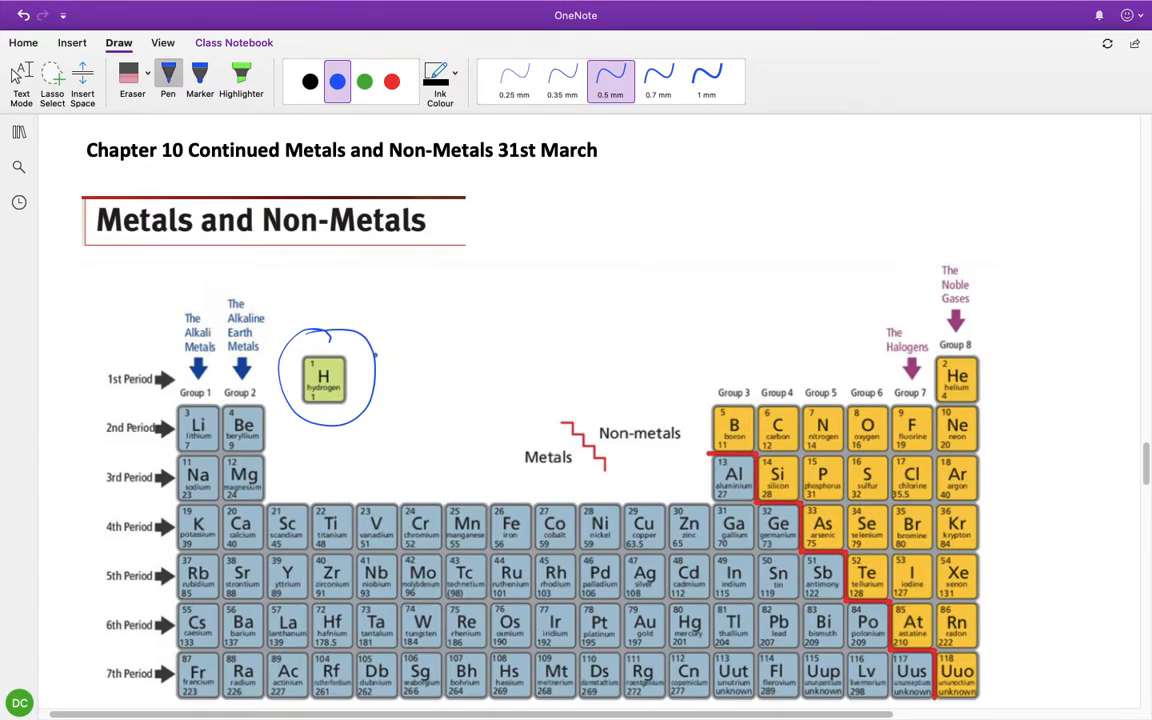
left_click_drag(400, 340, 490, 320)
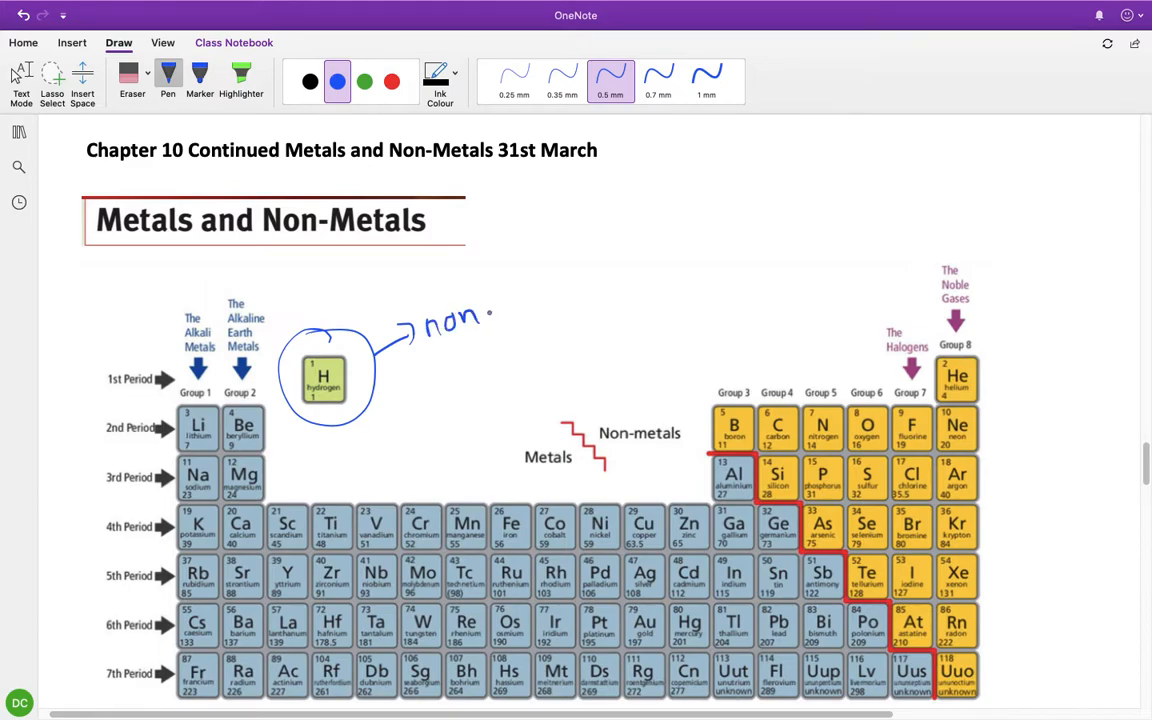
left_click_drag(480, 310, 595, 300)
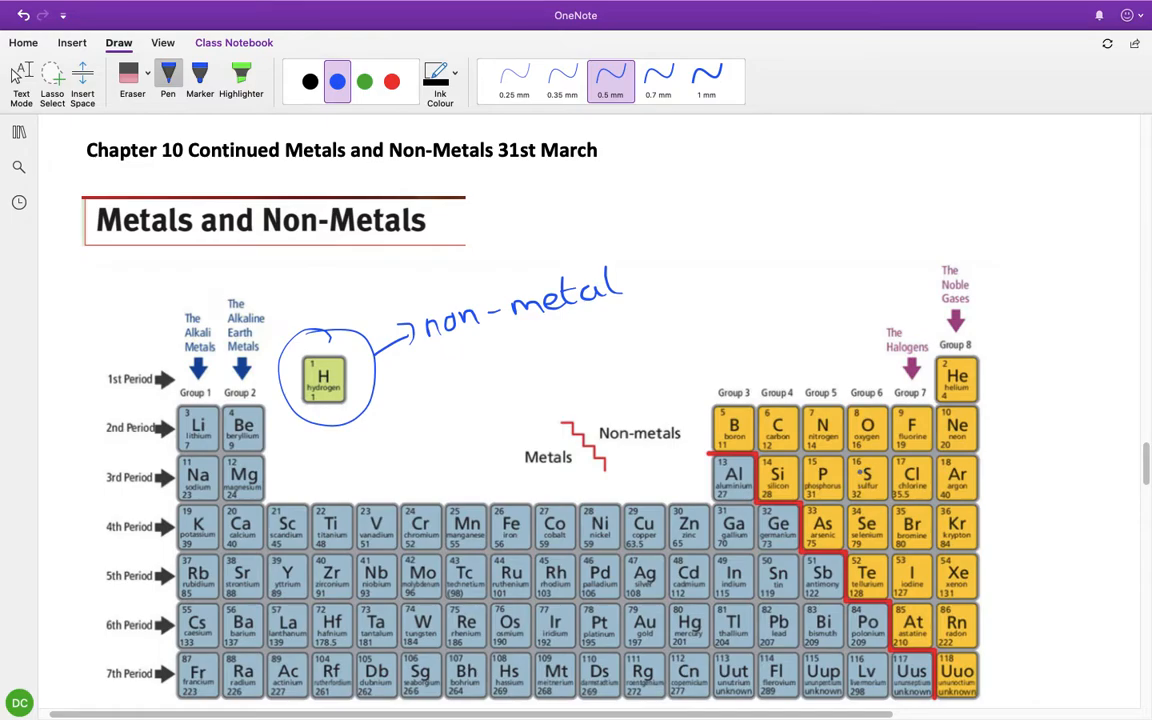
- Scroll down to the metals versus non-metals table and circle its 'Property' header in blue
scroll("down", 3)
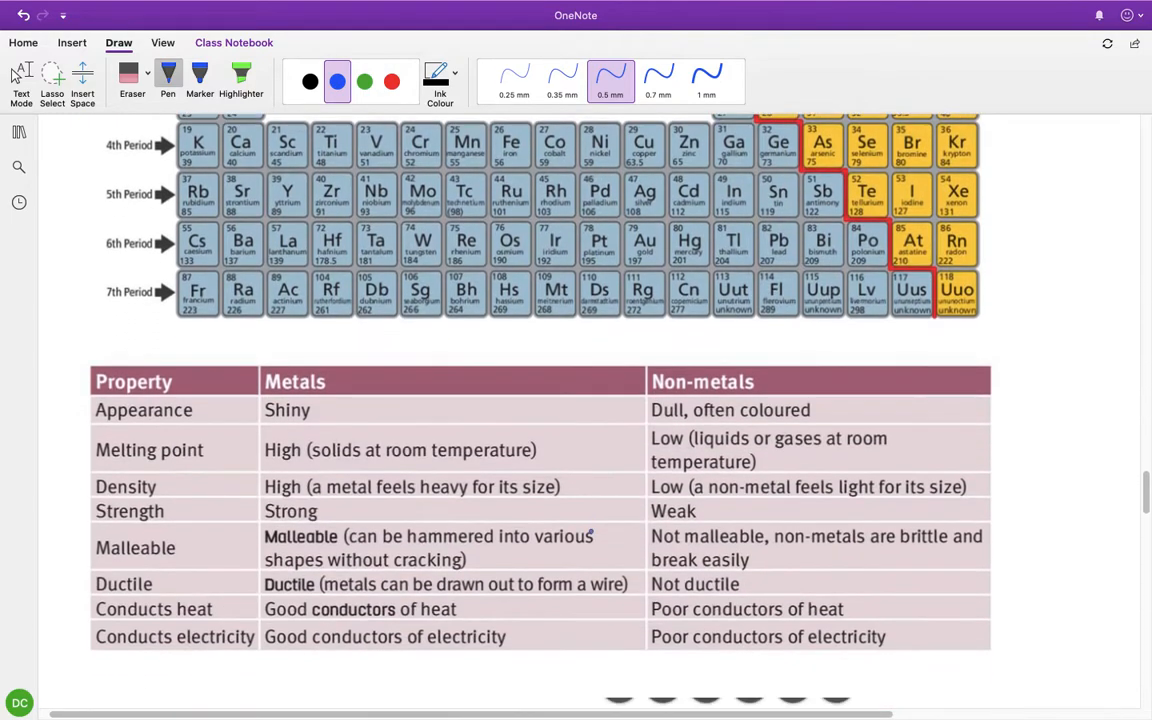
scroll("down", 3)
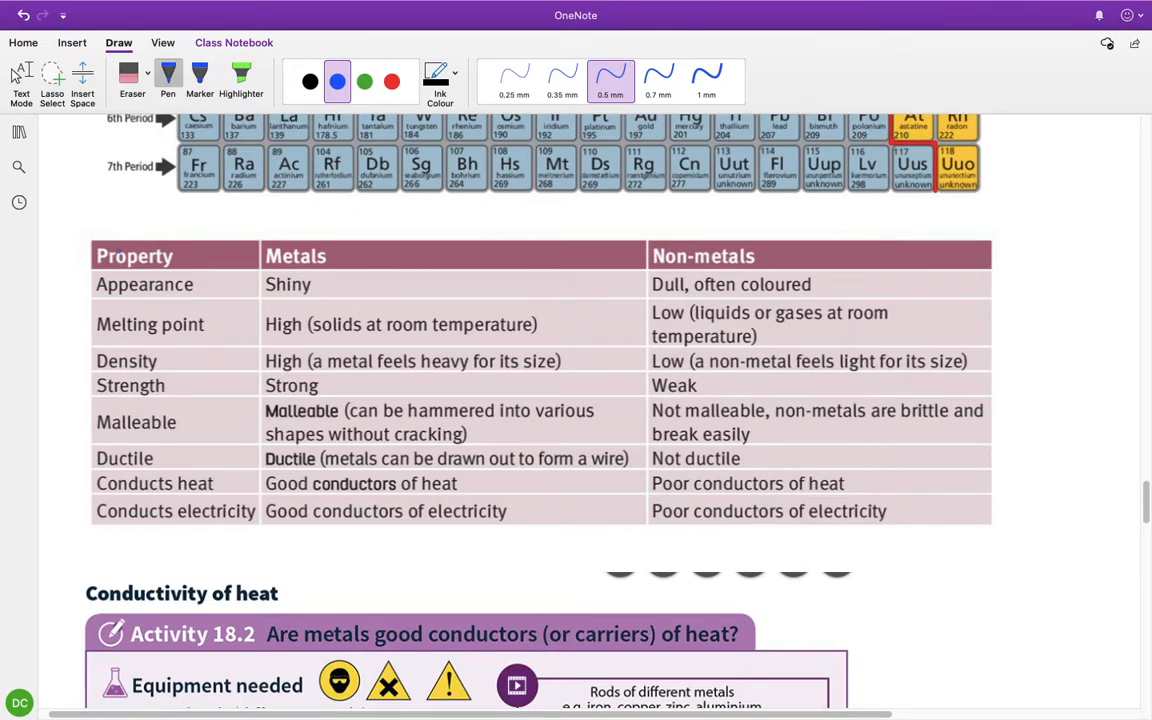
left_click_drag(95, 255, 185, 255)
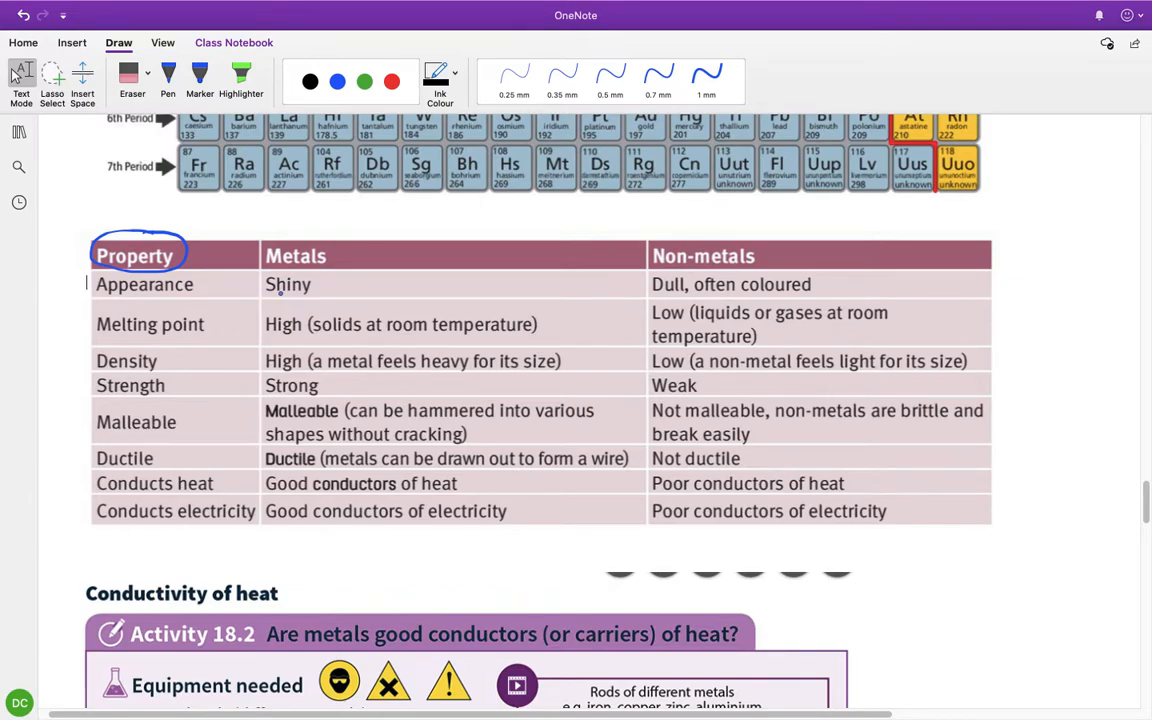
left_click(337, 81)
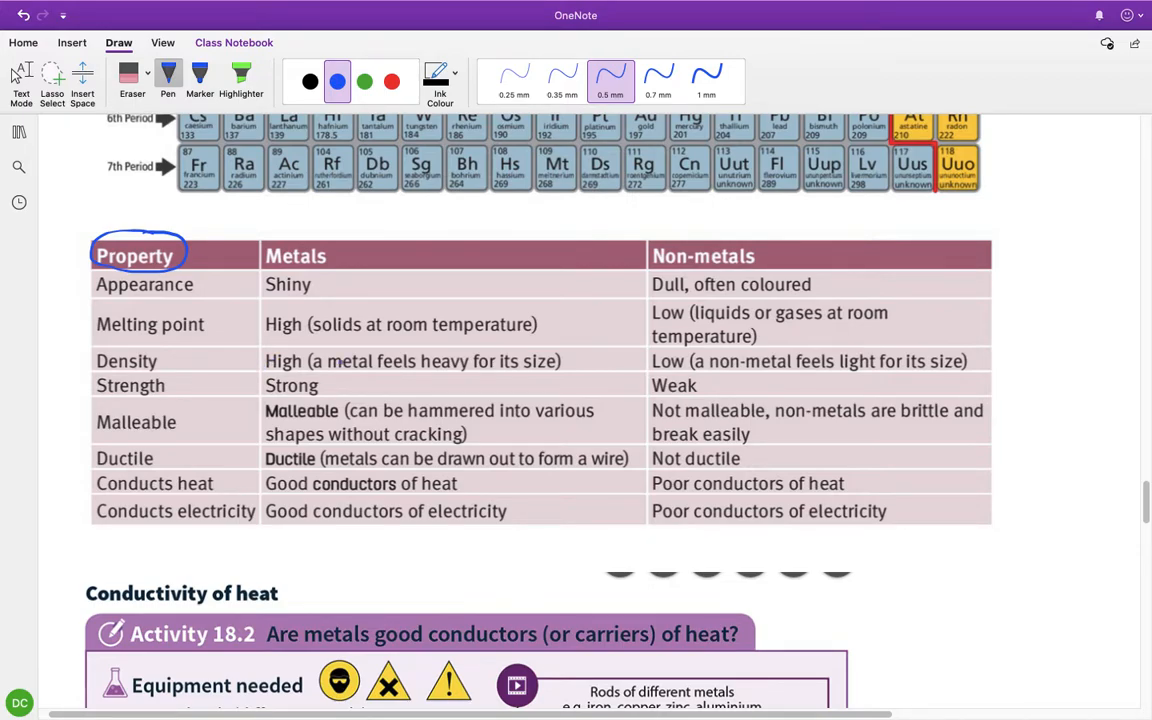
left_click(374, 385)
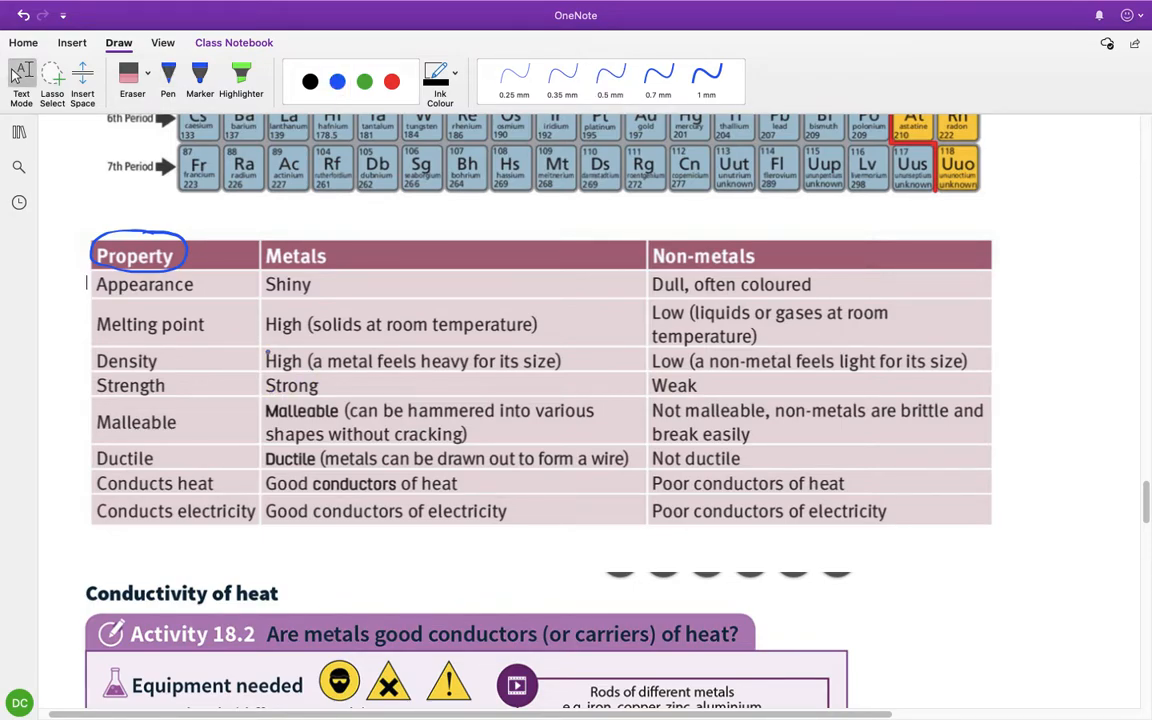
left_click(337, 81)
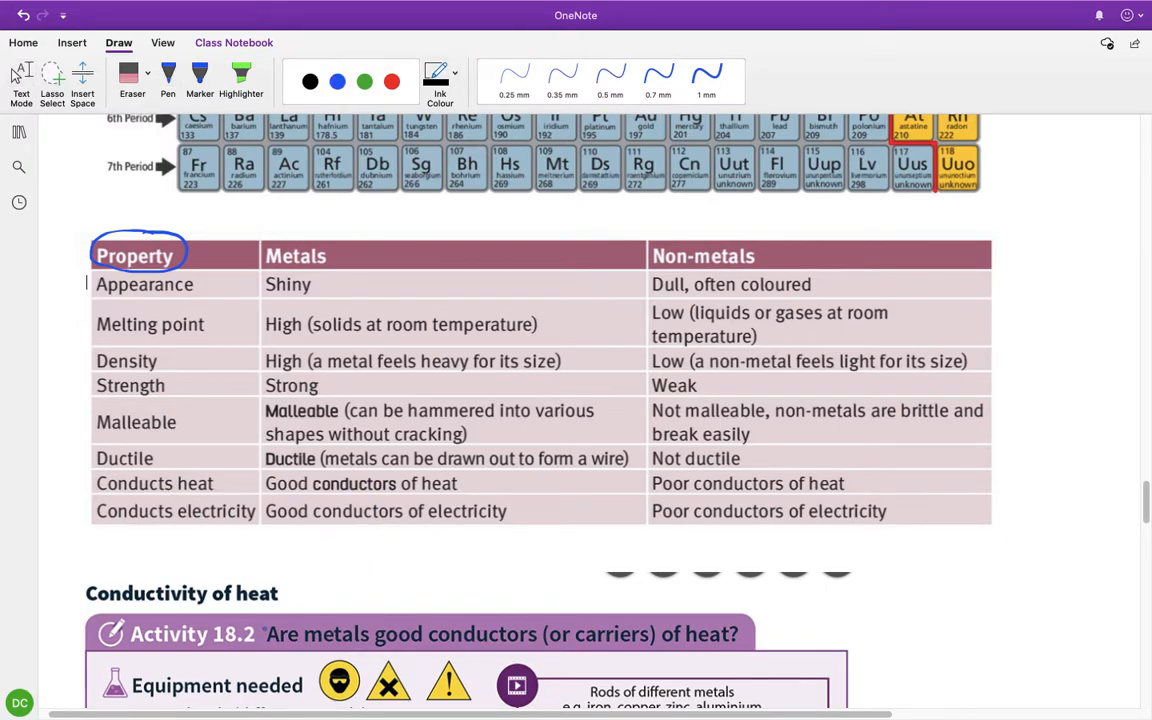
- Handwrite a blue arrow and the note 'Allow it to flow' below the properties table
left_click(337, 81)
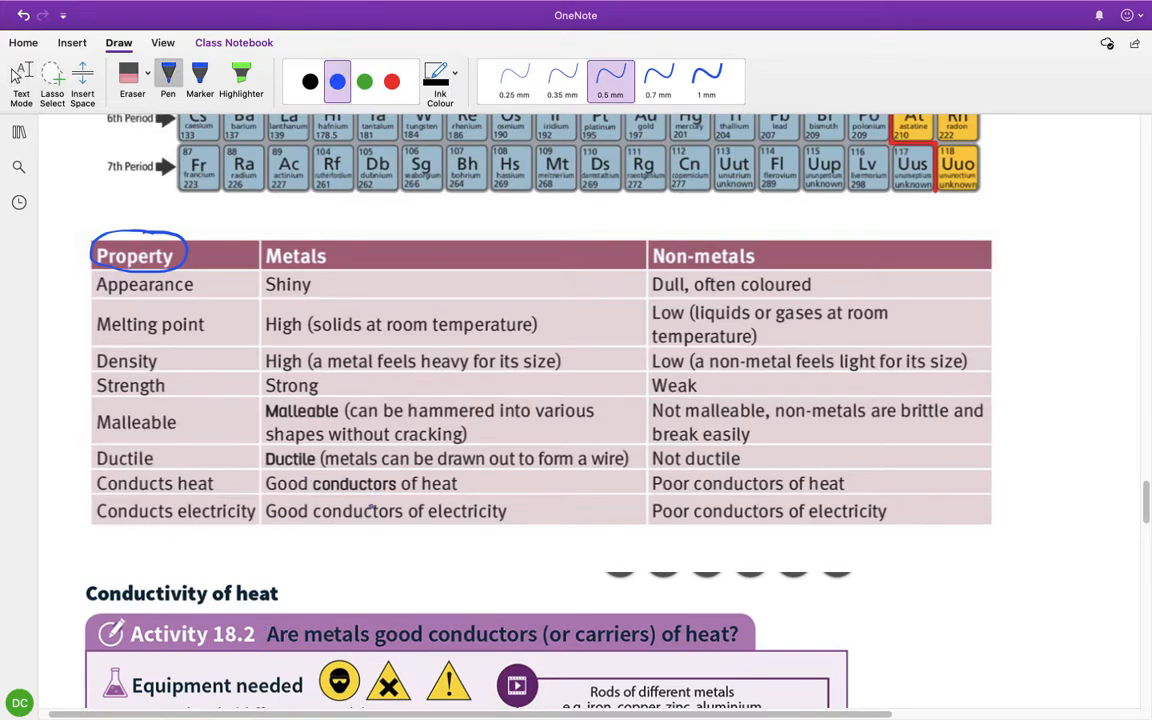
left_click_drag(360, 535, 382, 565)
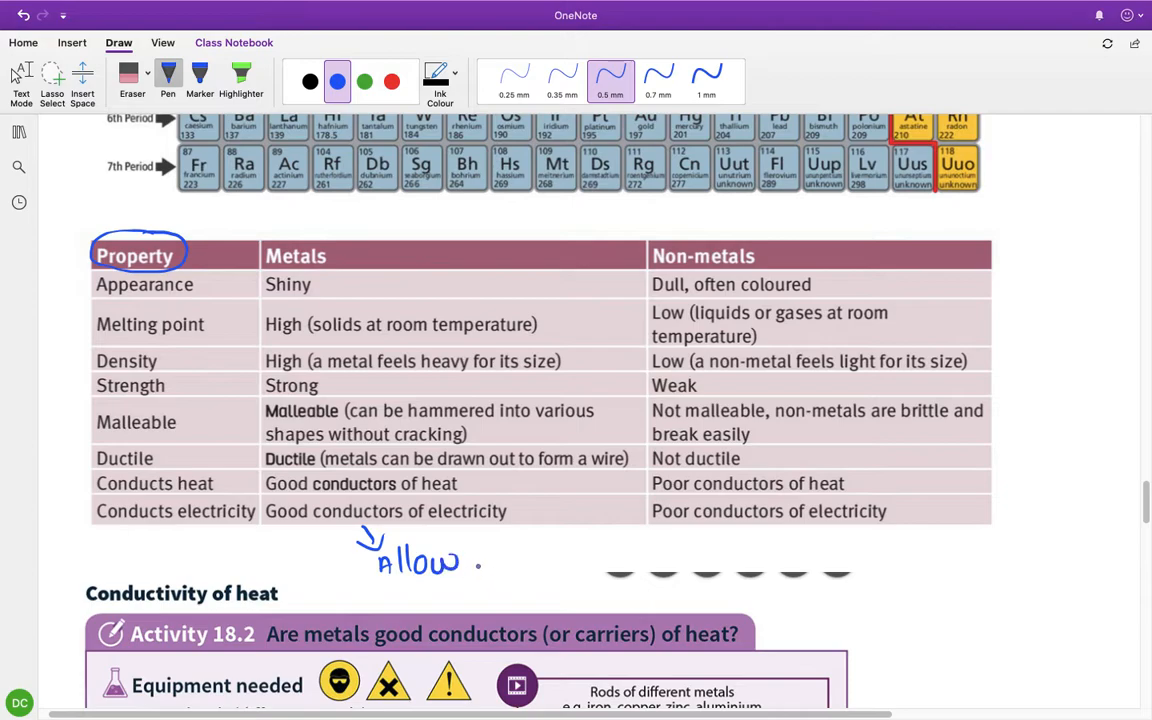
left_click_drag(470, 560, 580, 560)
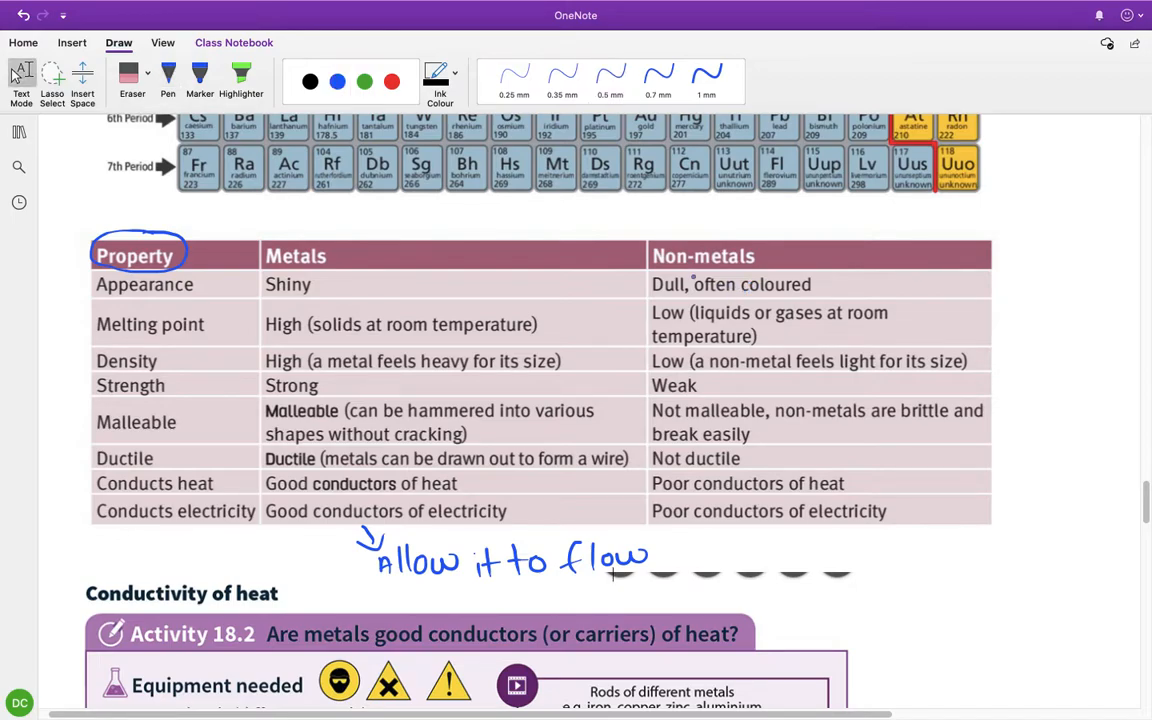
left_click(338, 81)
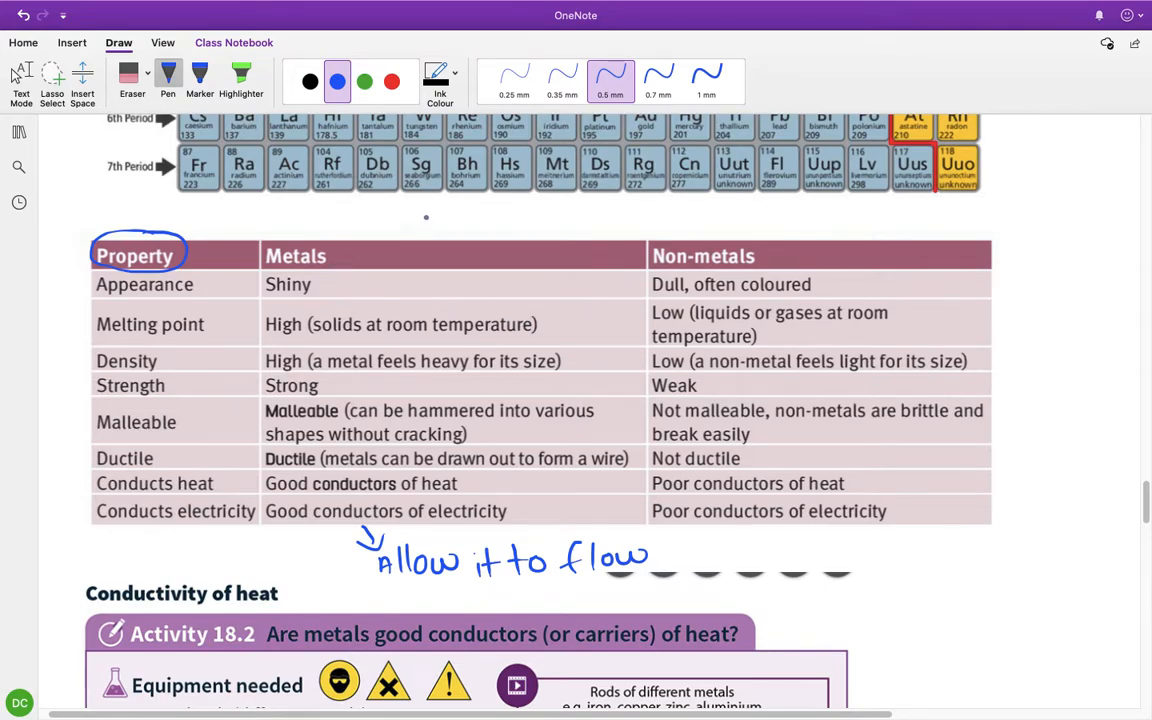
- Draw a blue arrow down at the Metals header and an asterisk beside 'Good conductors of heat'
left_click_drag(432, 205, 420, 240)
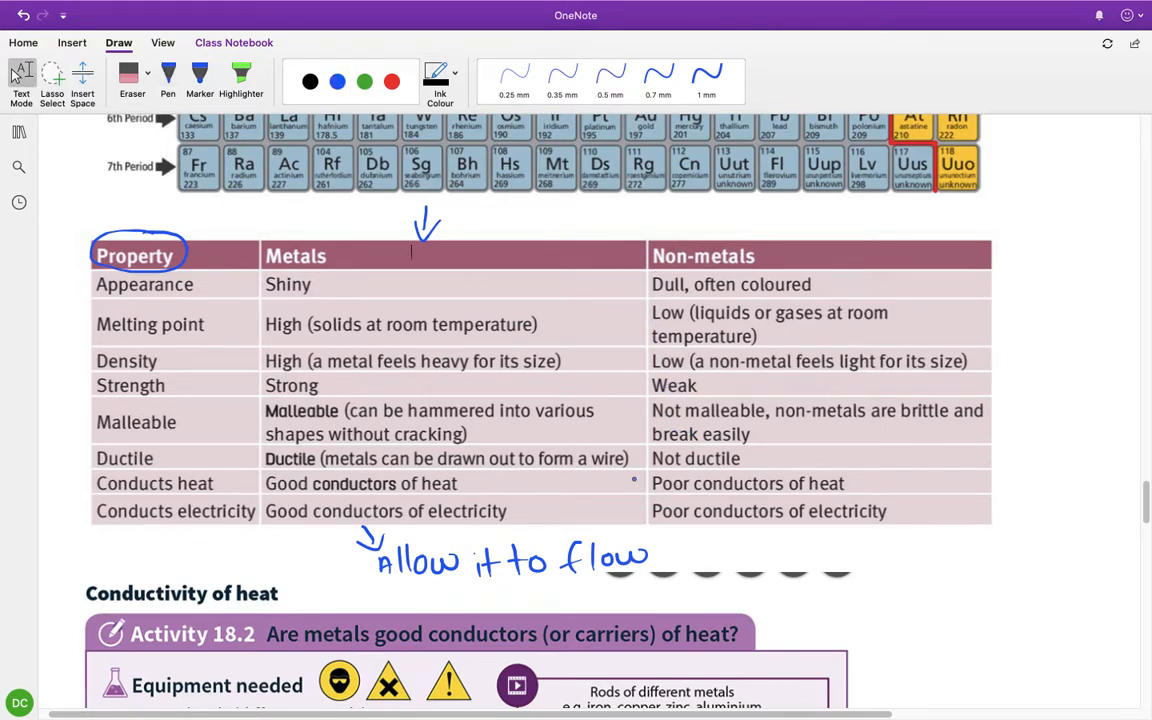
left_click(337, 81)
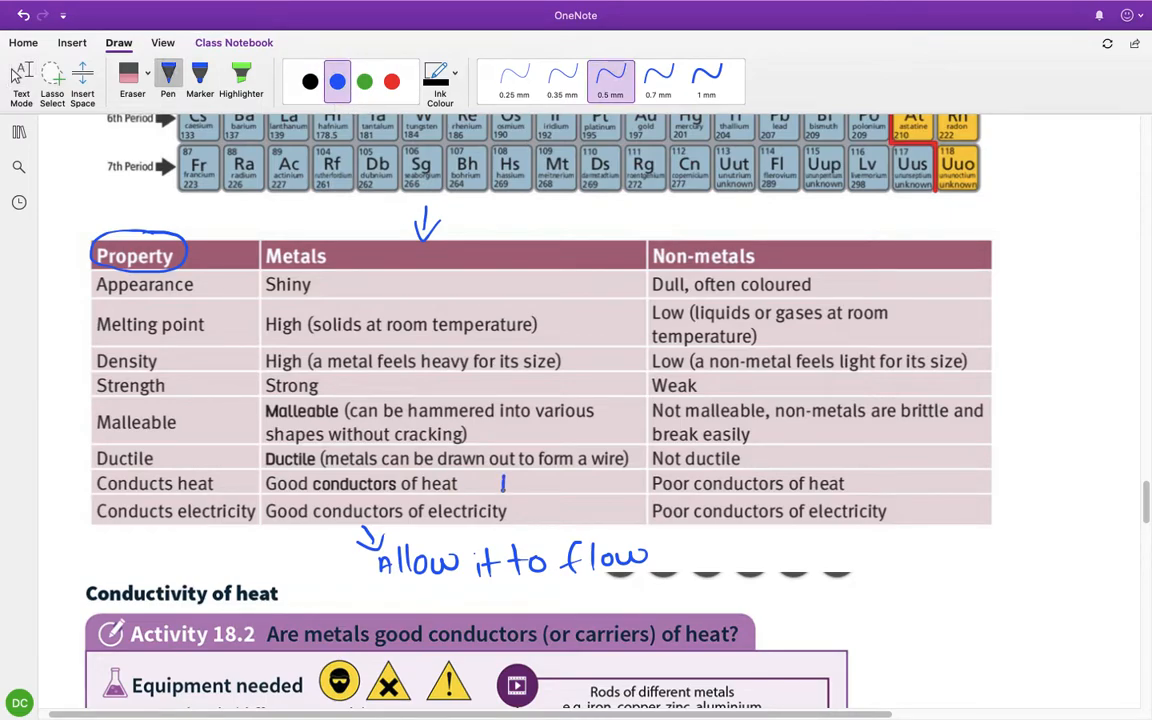
left_click_drag(505, 490, 535, 510)
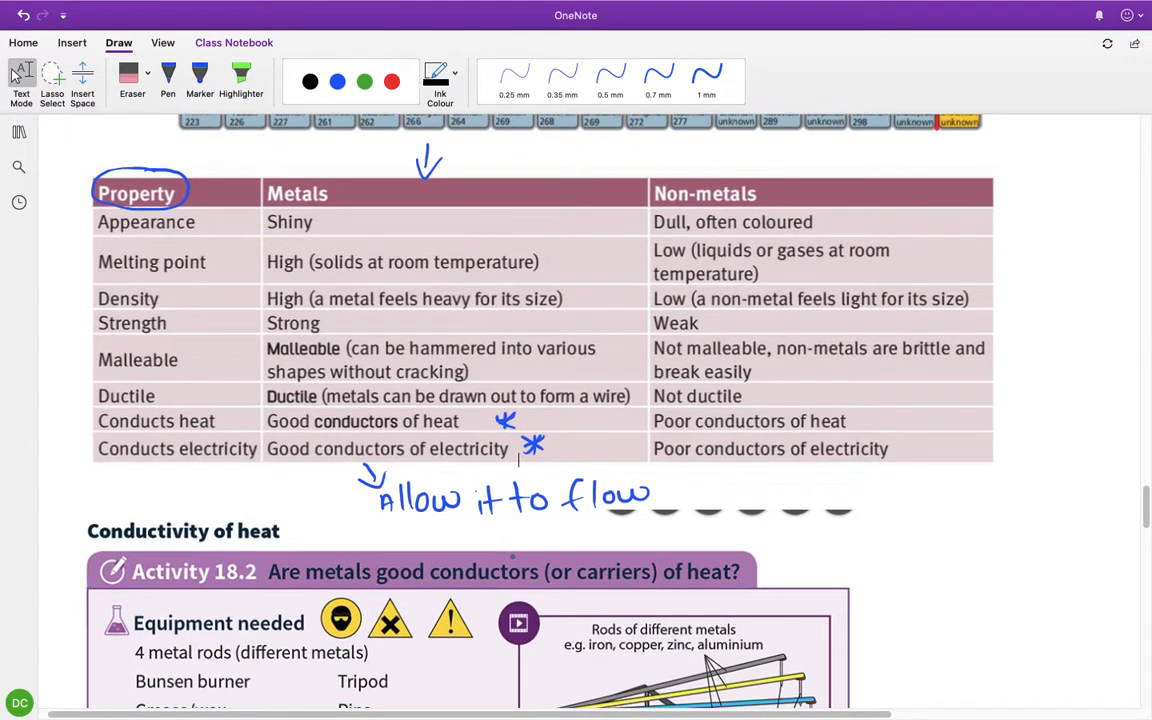
- Scroll down to the Activity 18.2 heat-conductivity section with its rods diagram
scroll("down", 3)
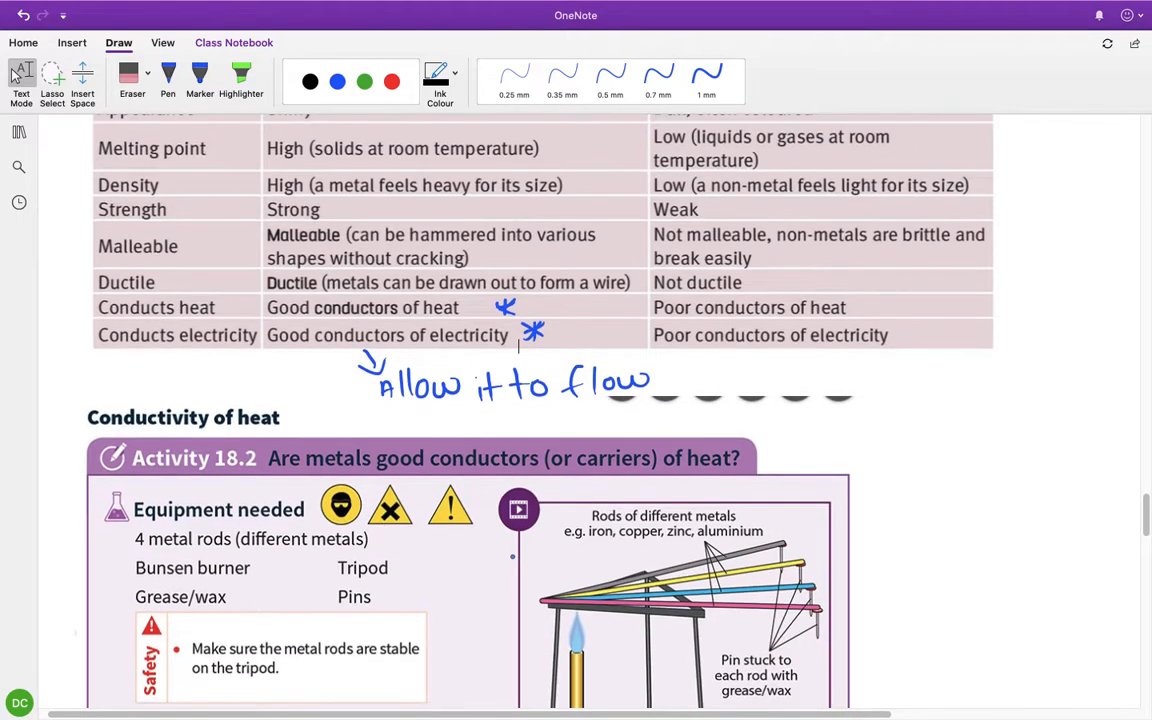
scroll("down", 3)
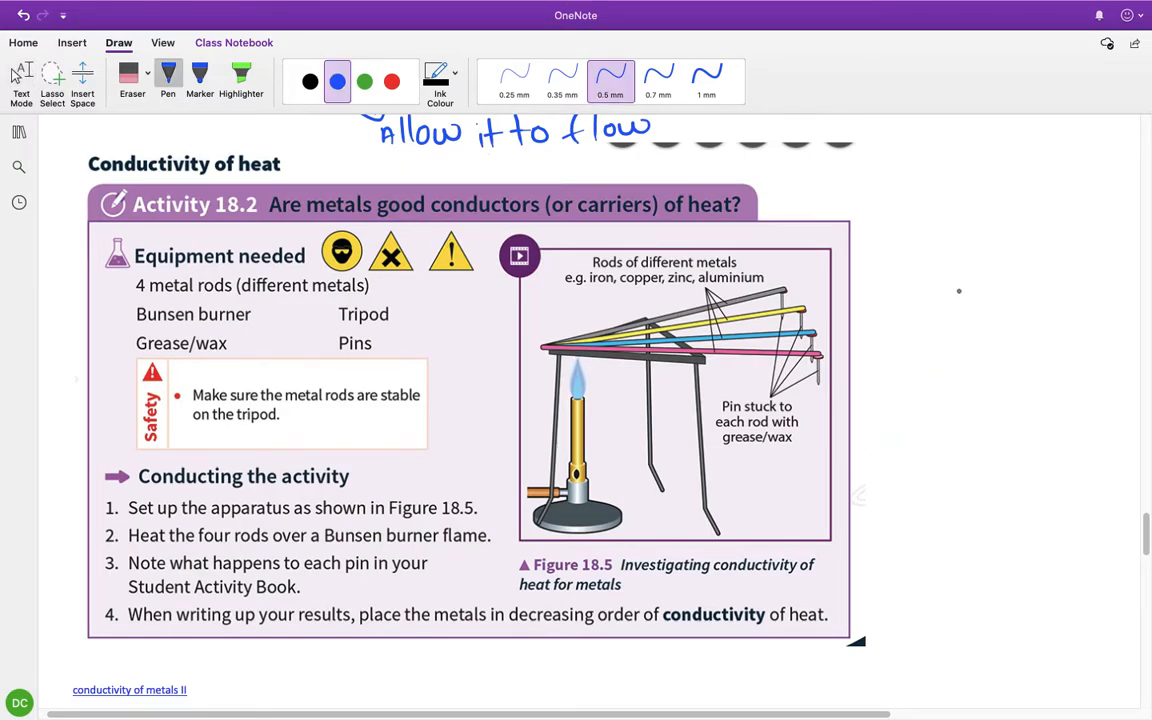
mouse_move(988, 267)
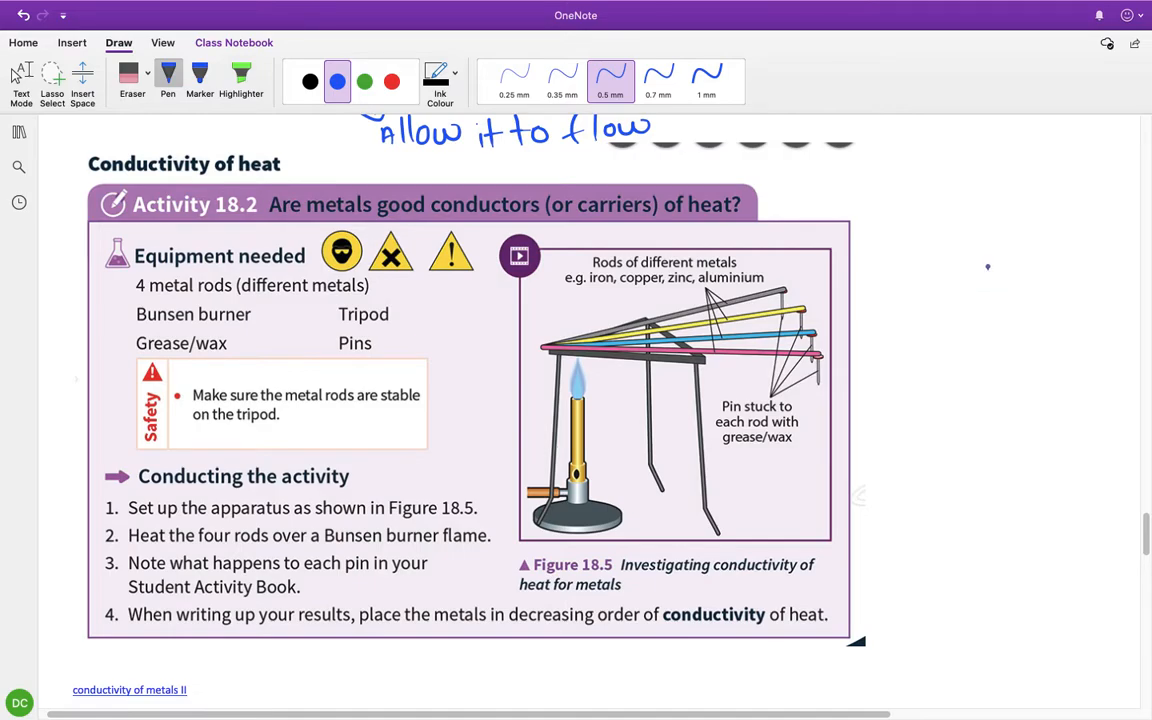
- Sketch a blue circle right of the Activity 18.2 figure with vertical and horizontal rods through it
left_click_drag(988, 264, 1035, 448)
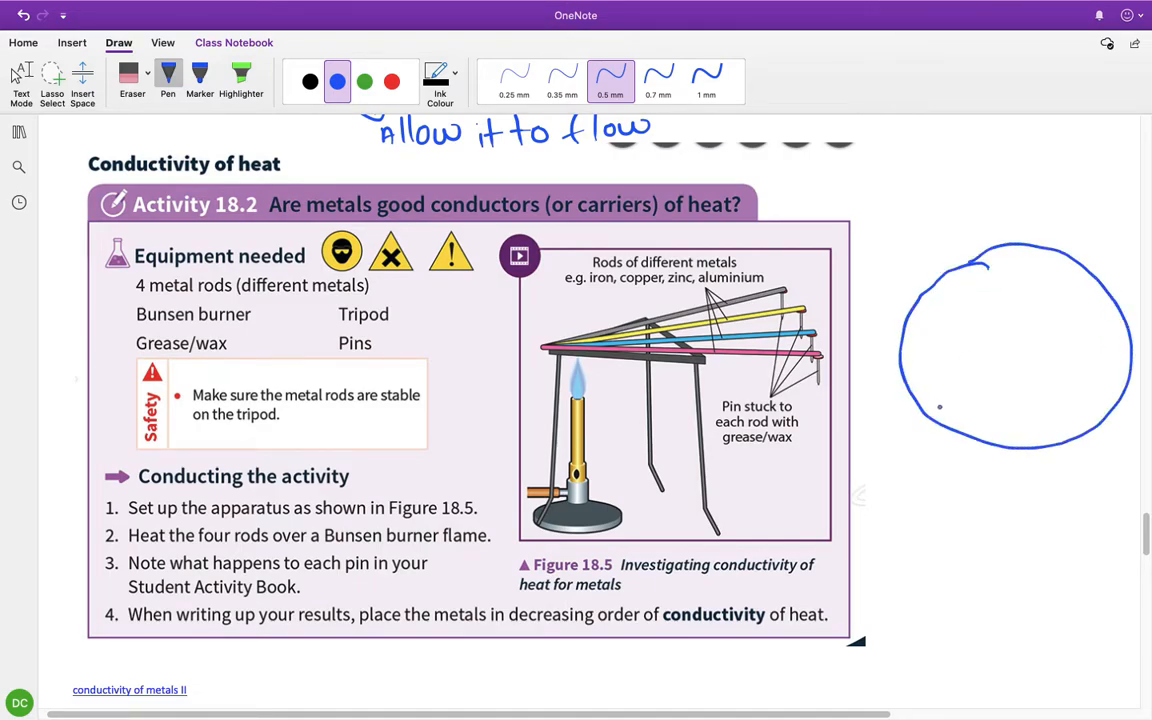
left_click_drag(1013, 255, 1013, 348)
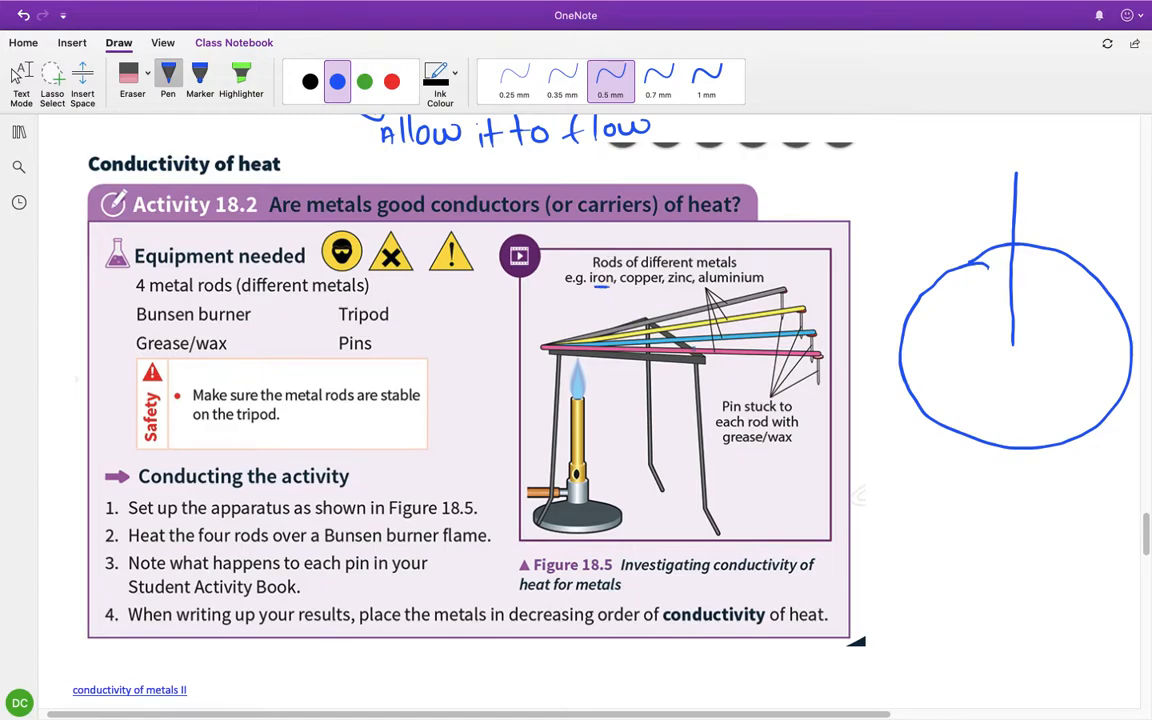
left_click_drag(857, 347, 1003, 347)
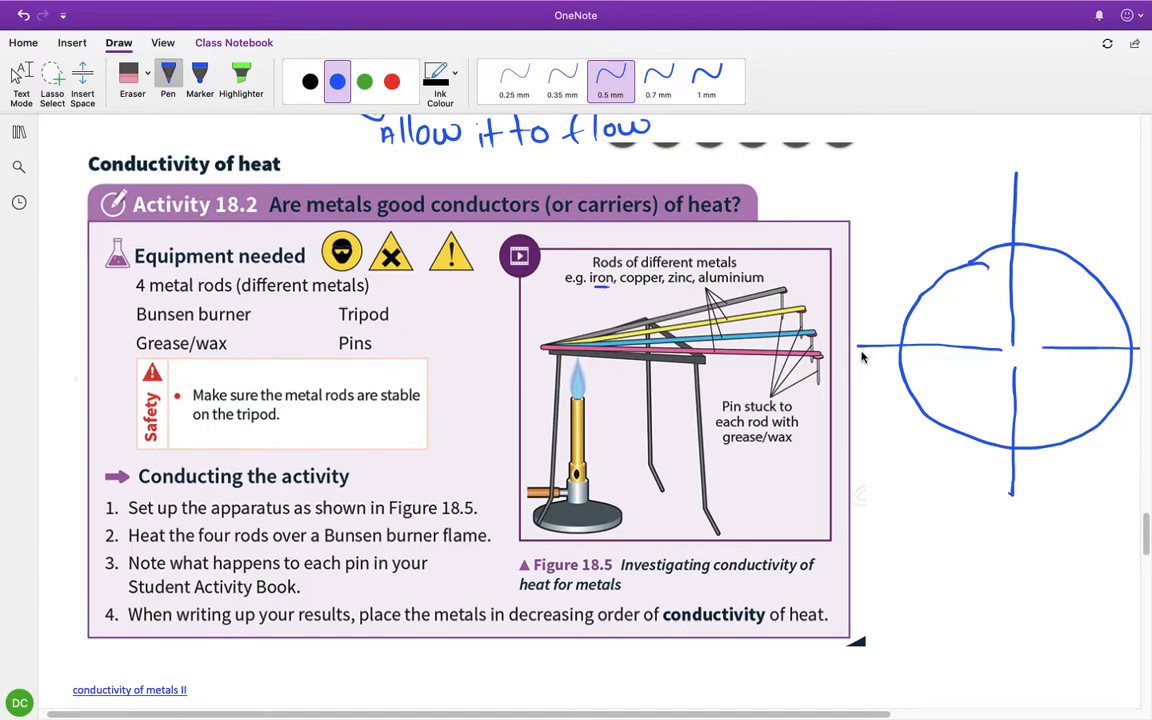
mouse_move(858, 356)
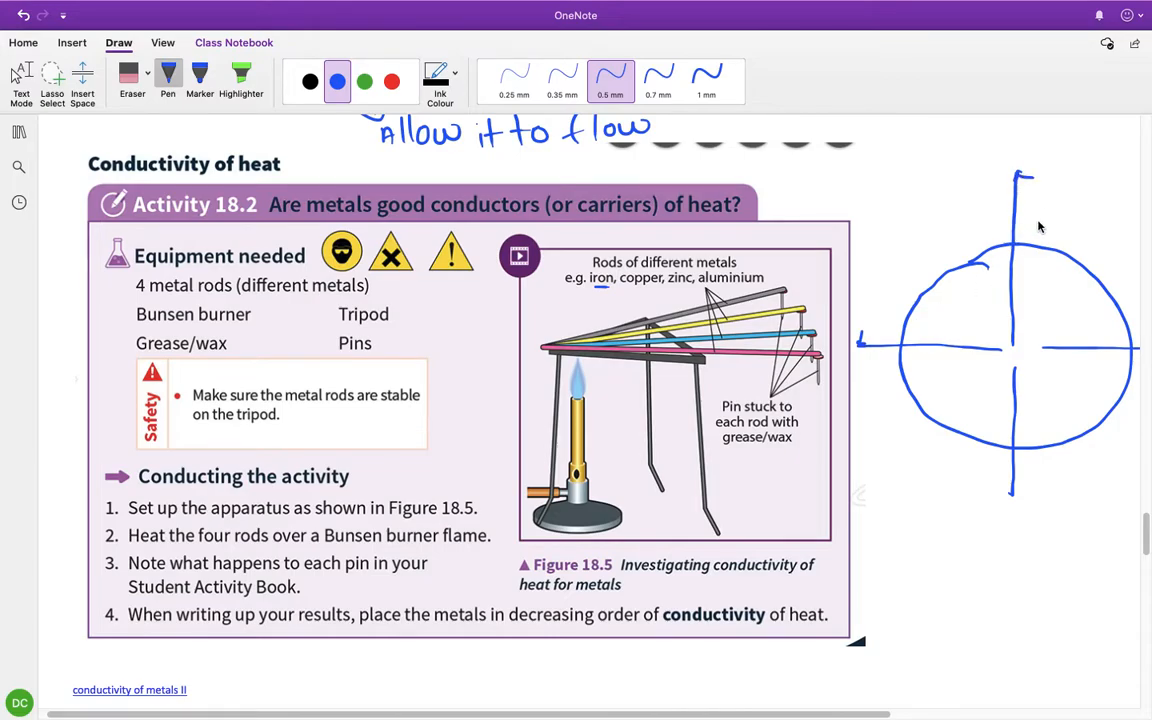
mouse_move(1013, 497)
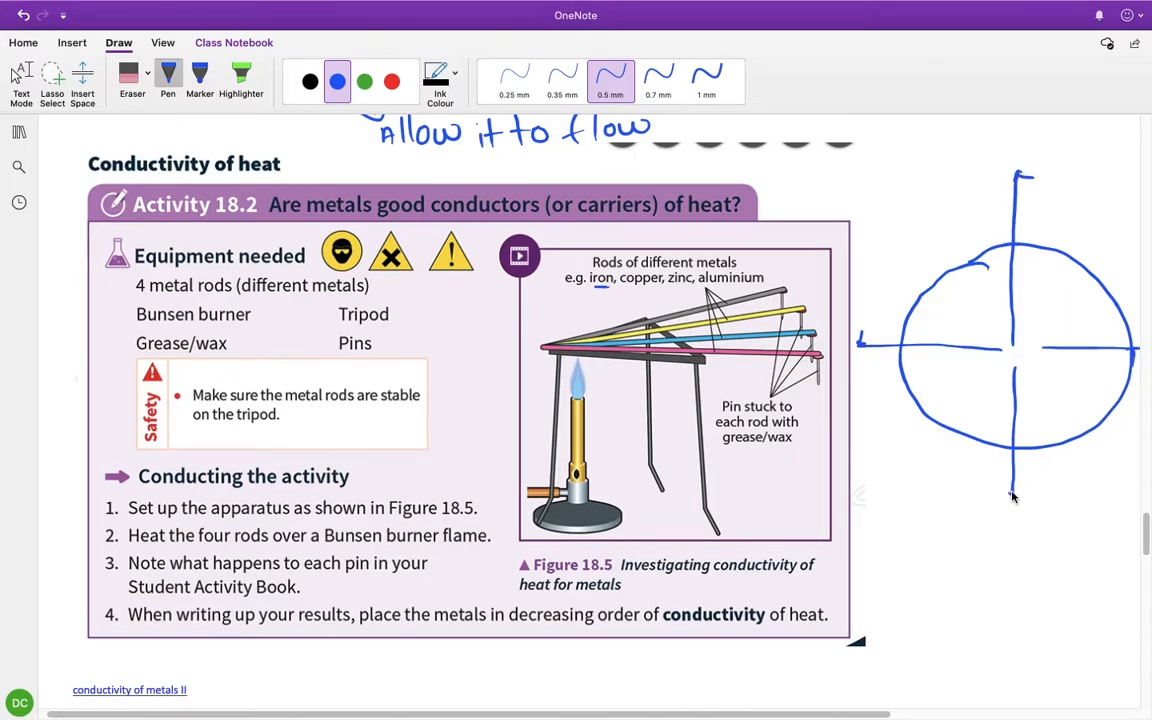
- Draw a small circle where the rods cross and write 'Bunsen' over it
left_click_drag(1013, 495, 1030, 490)
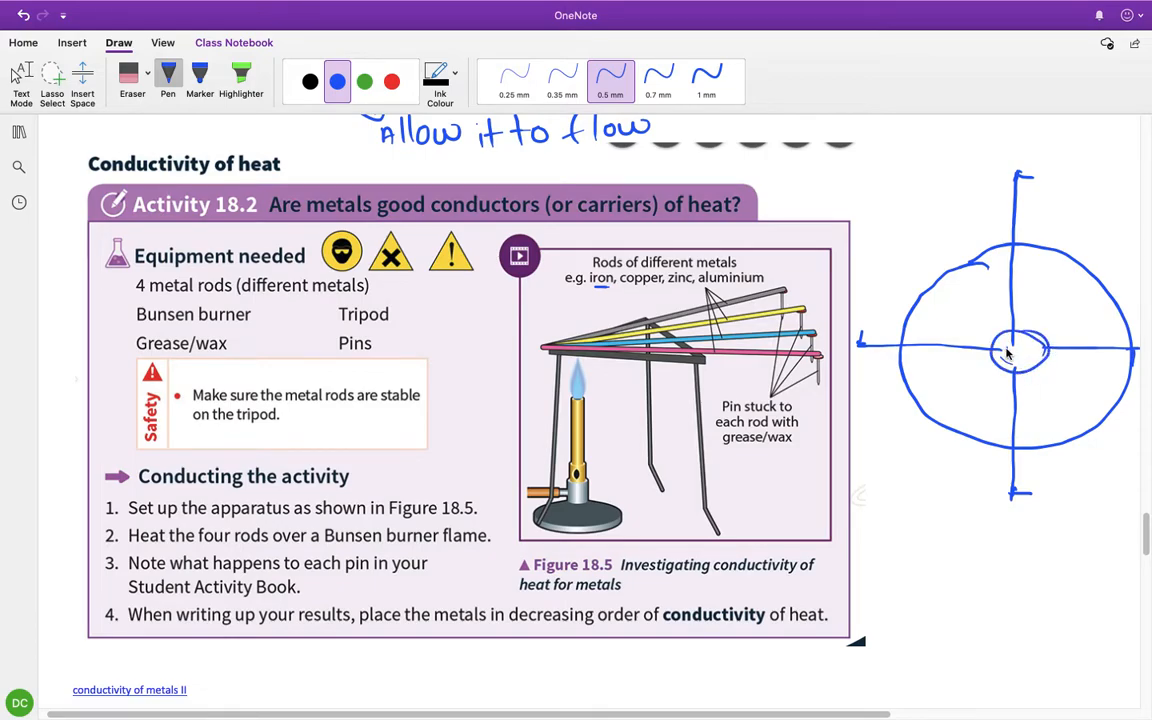
left_click_drag(1000, 355, 1050, 360)
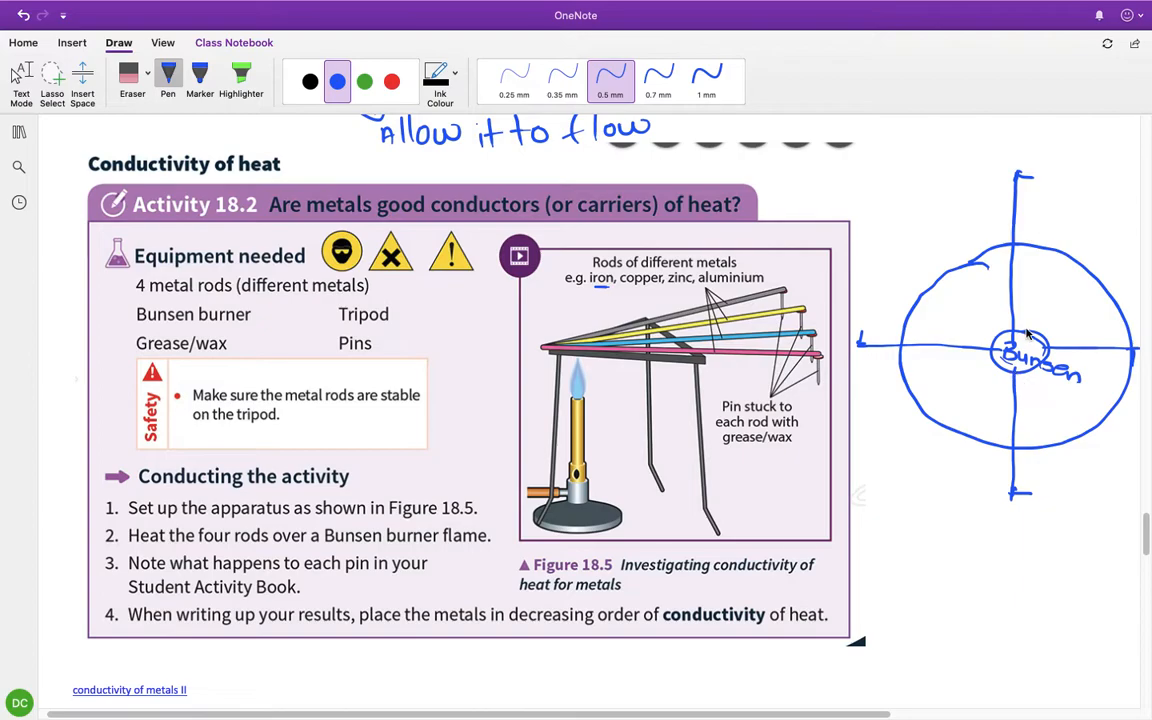
mouse_move(1015, 347)
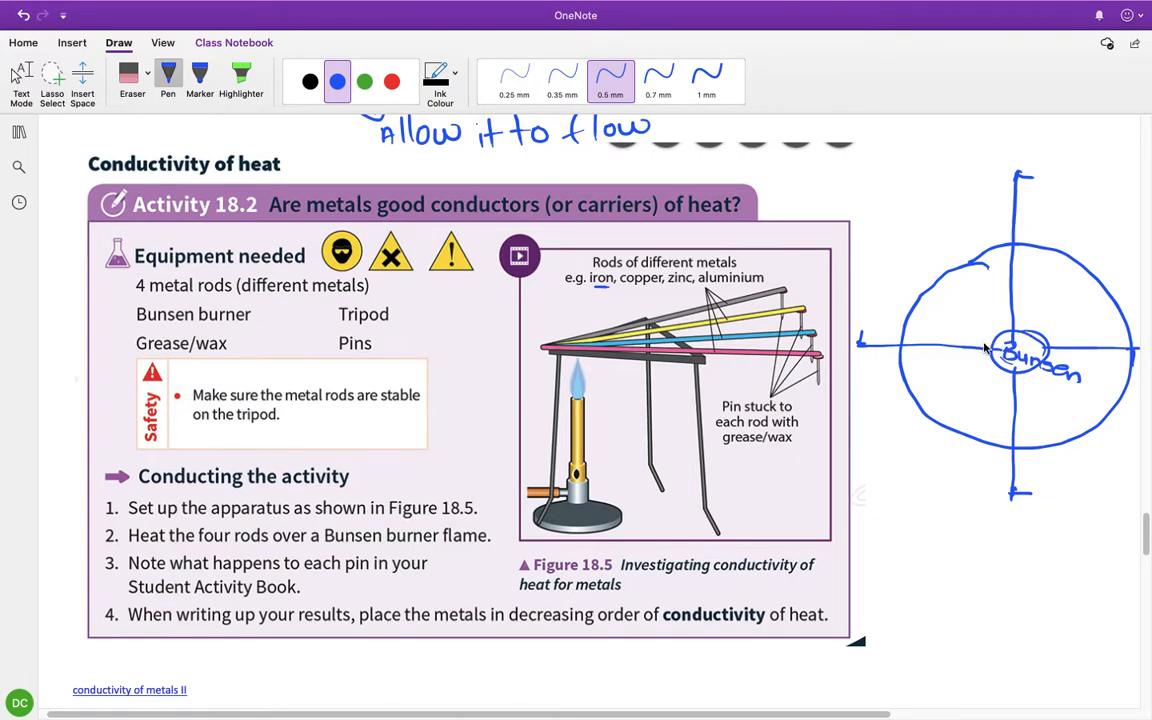
mouse_move(1008, 427)
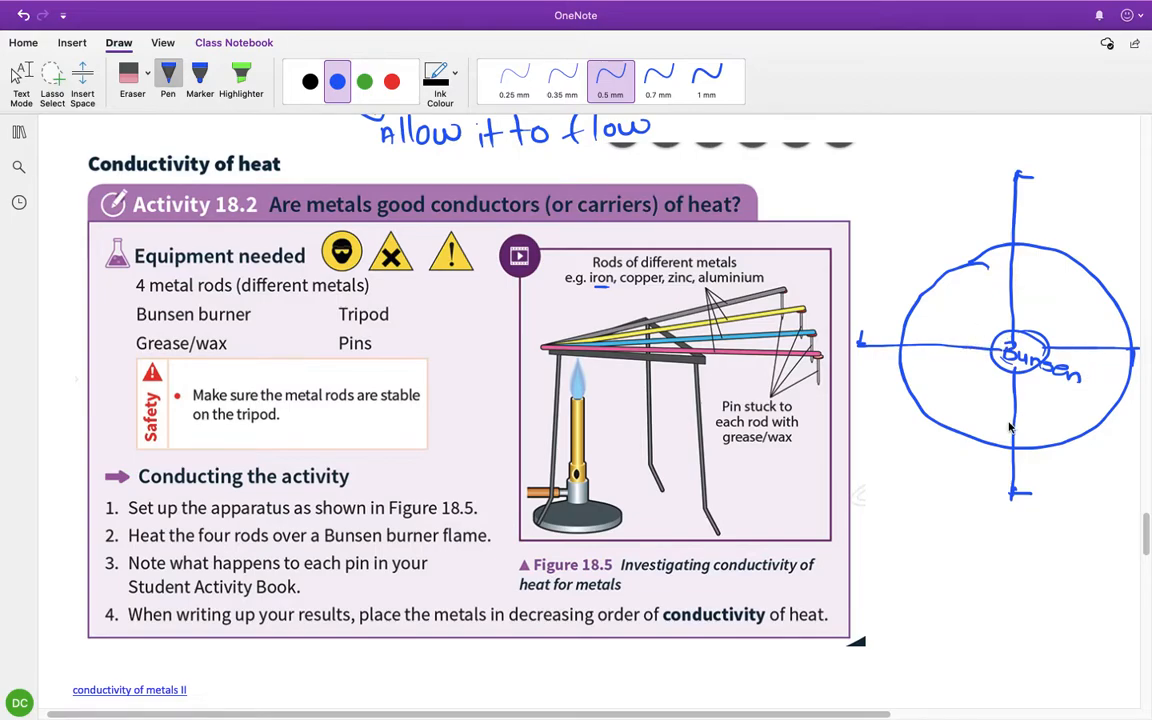
mouse_move(938, 385)
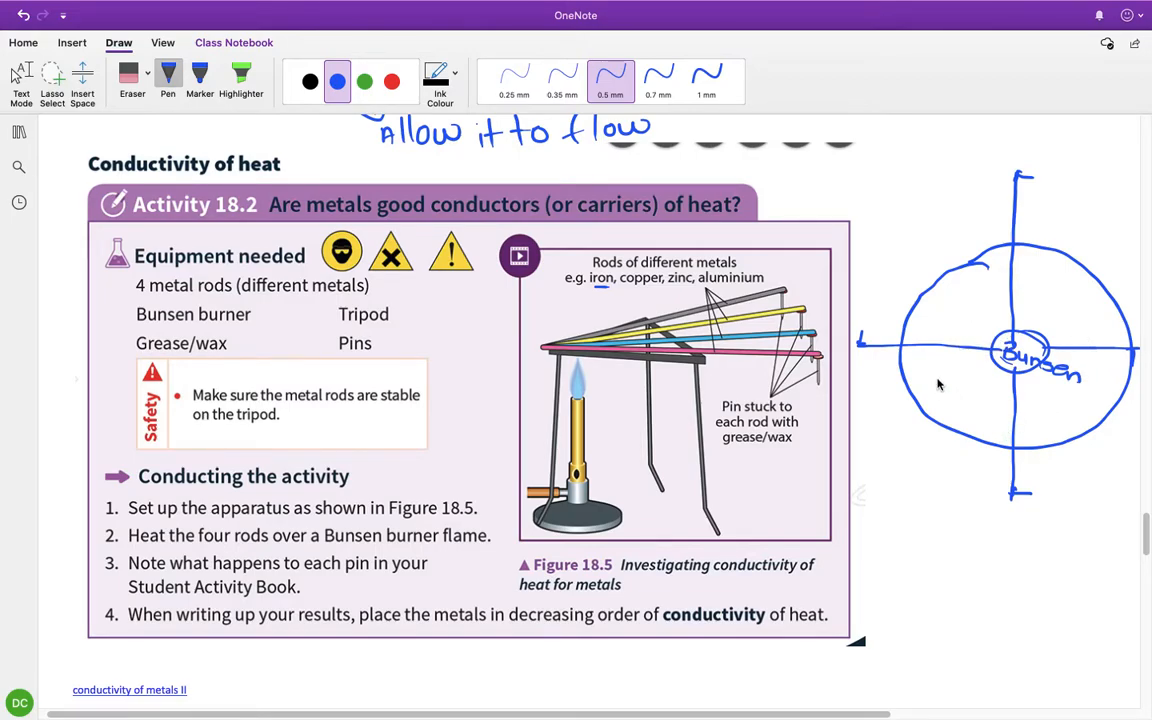
mouse_move(1013, 318)
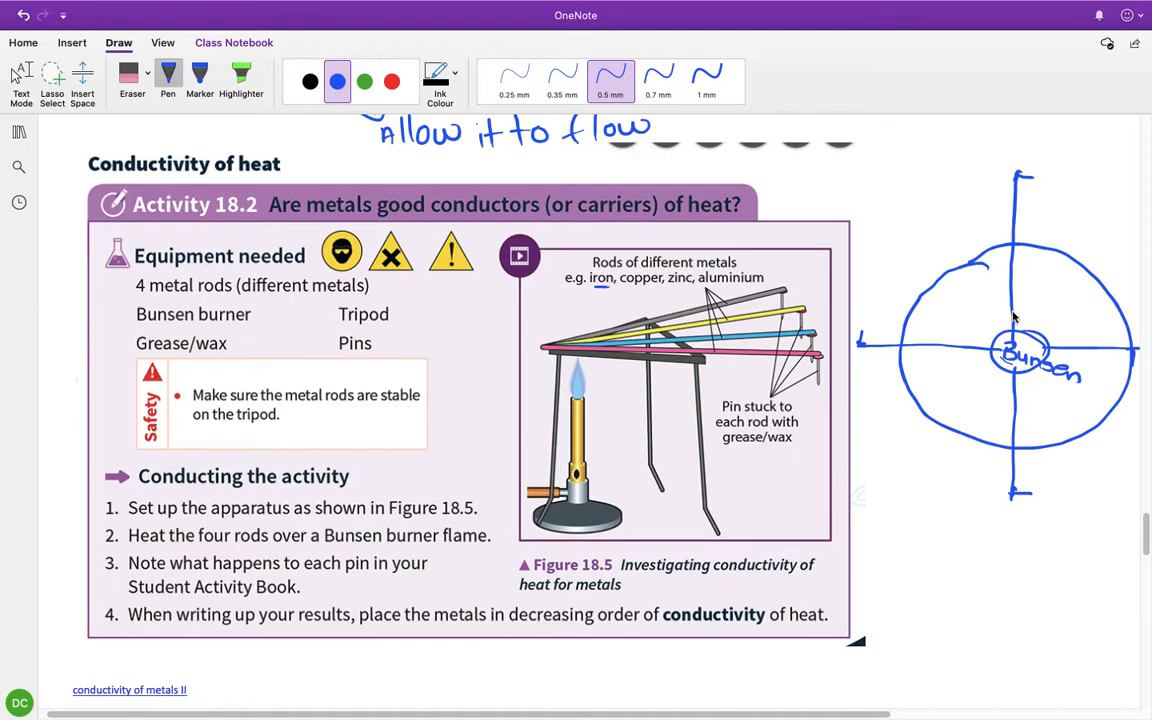
mouse_move(1007, 313)
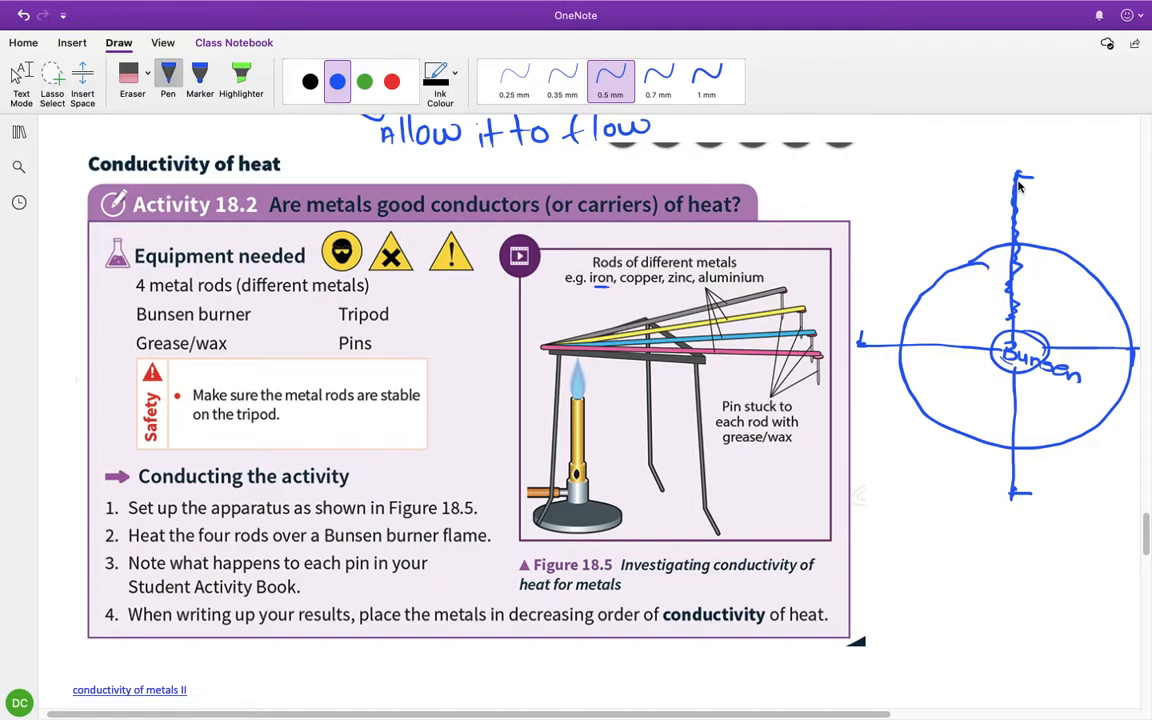
mouse_move(1017, 183)
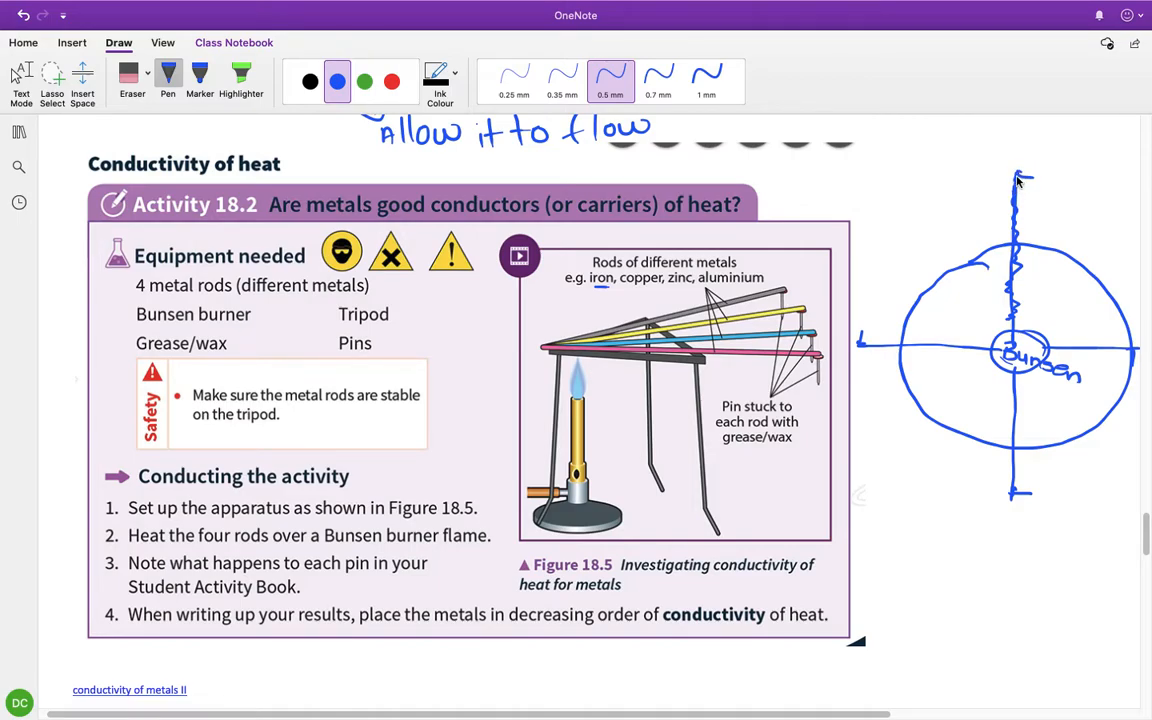
mouse_move(1024, 188)
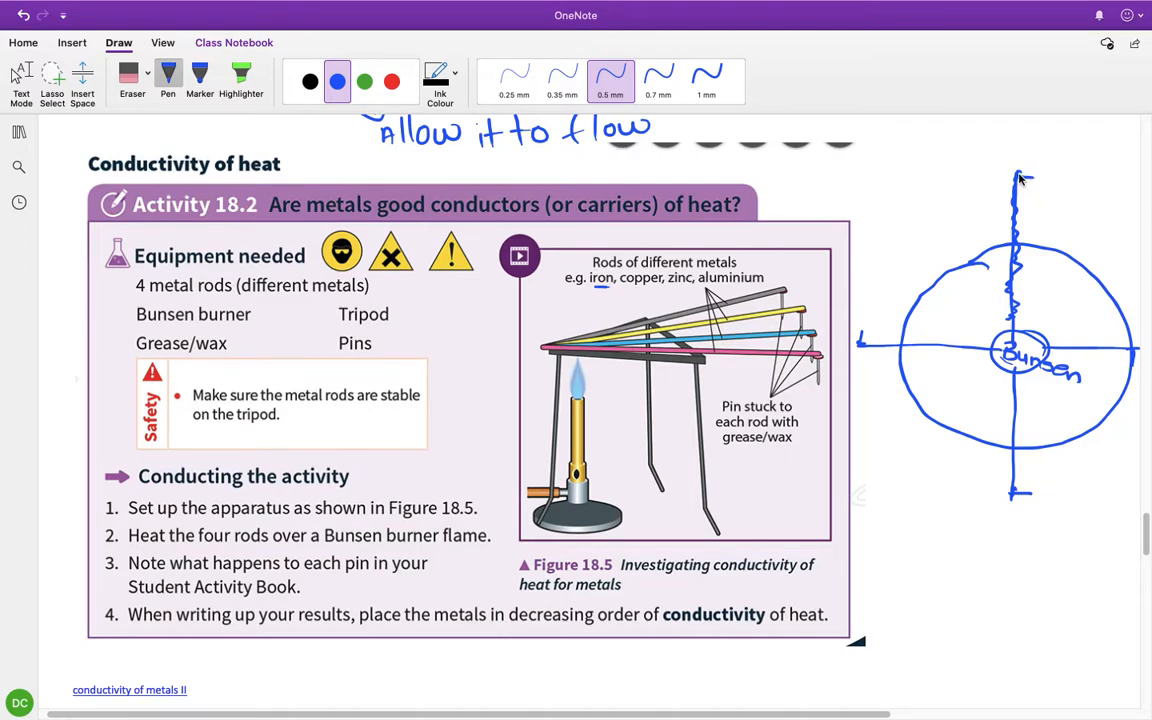
mouse_move(1010, 196)
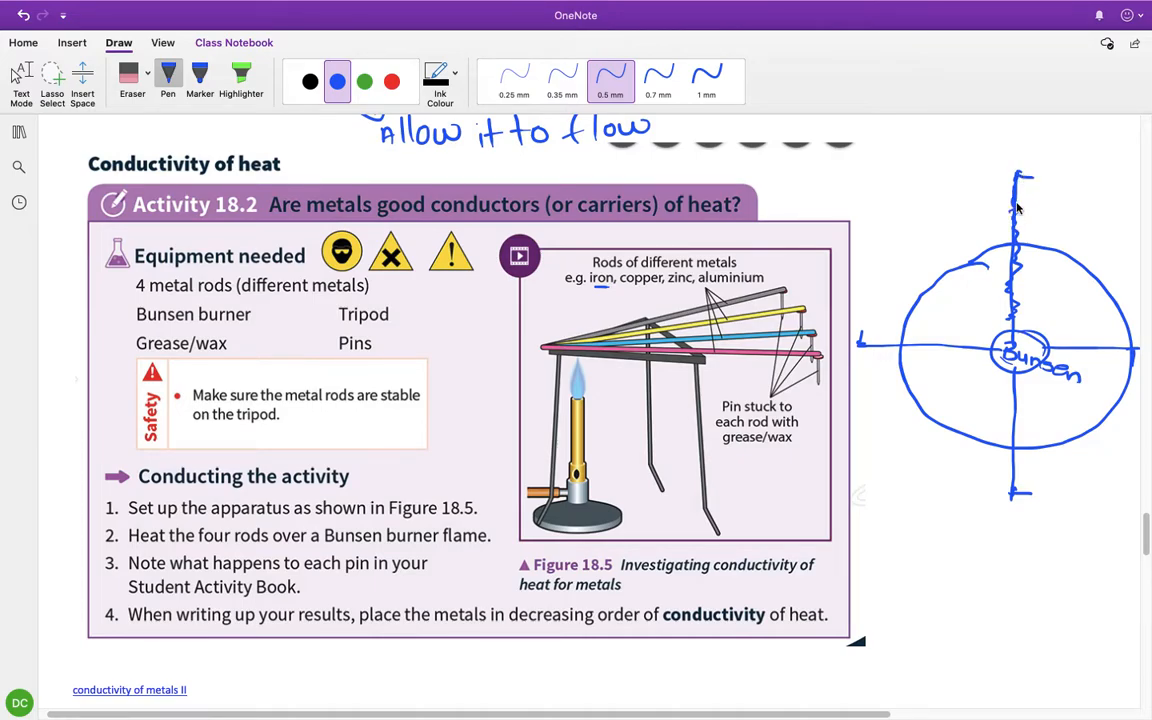
mouse_move(1080, 184)
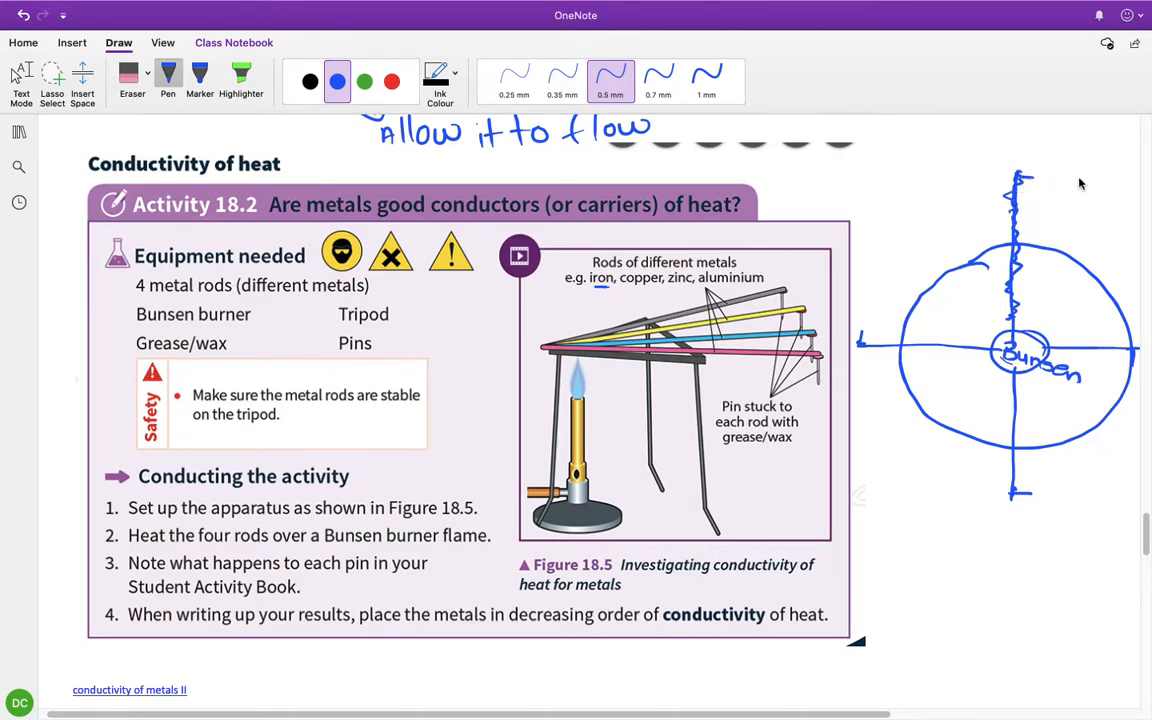
- Draw a short T-shaped stroke beside the top of the upper vertical rod
left_click_drag(1075, 200, 1095, 175)
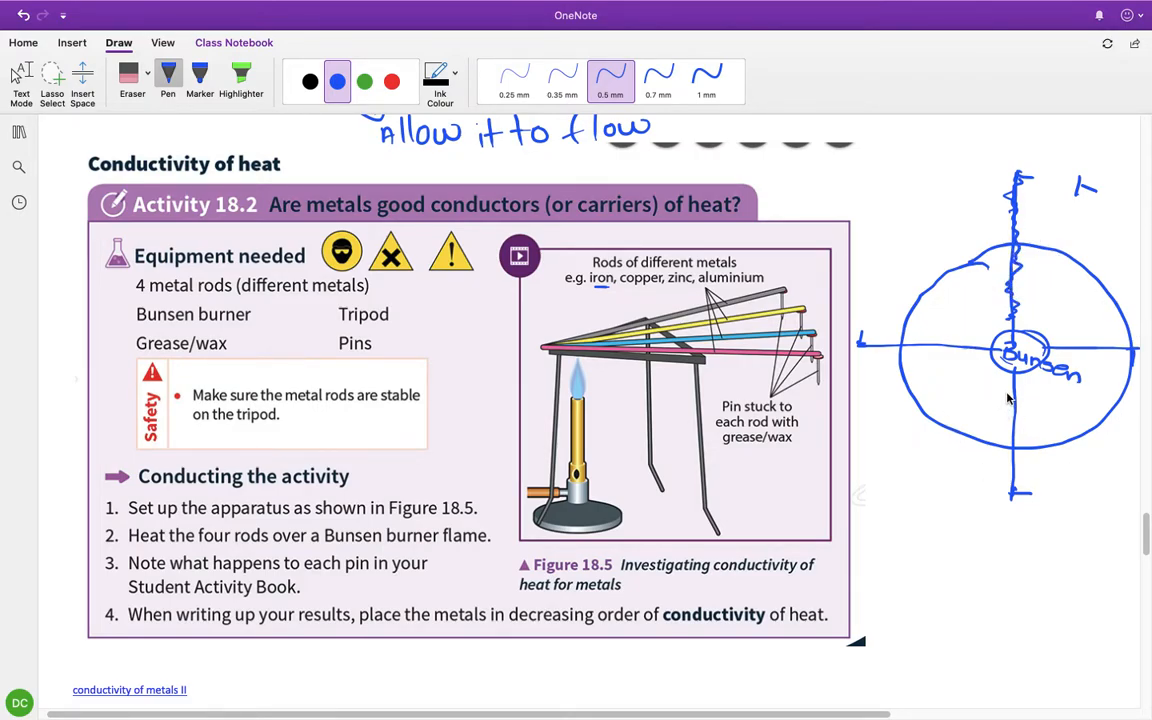
mouse_move(933, 366)
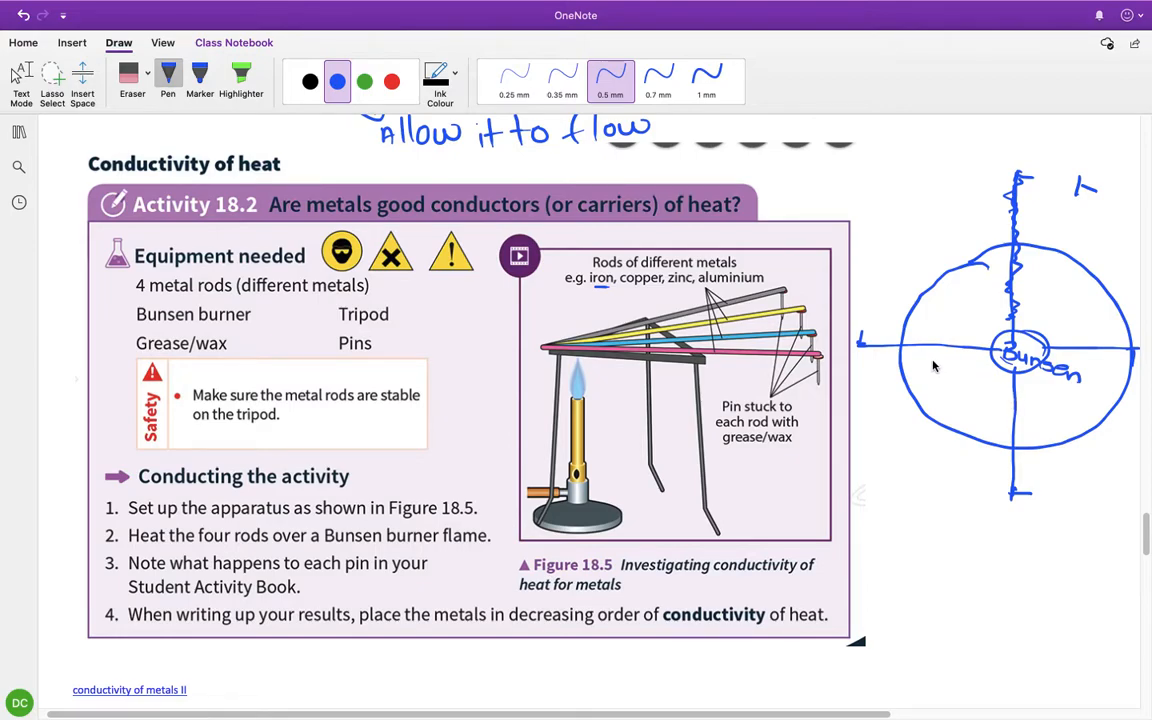
mouse_move(970, 311)
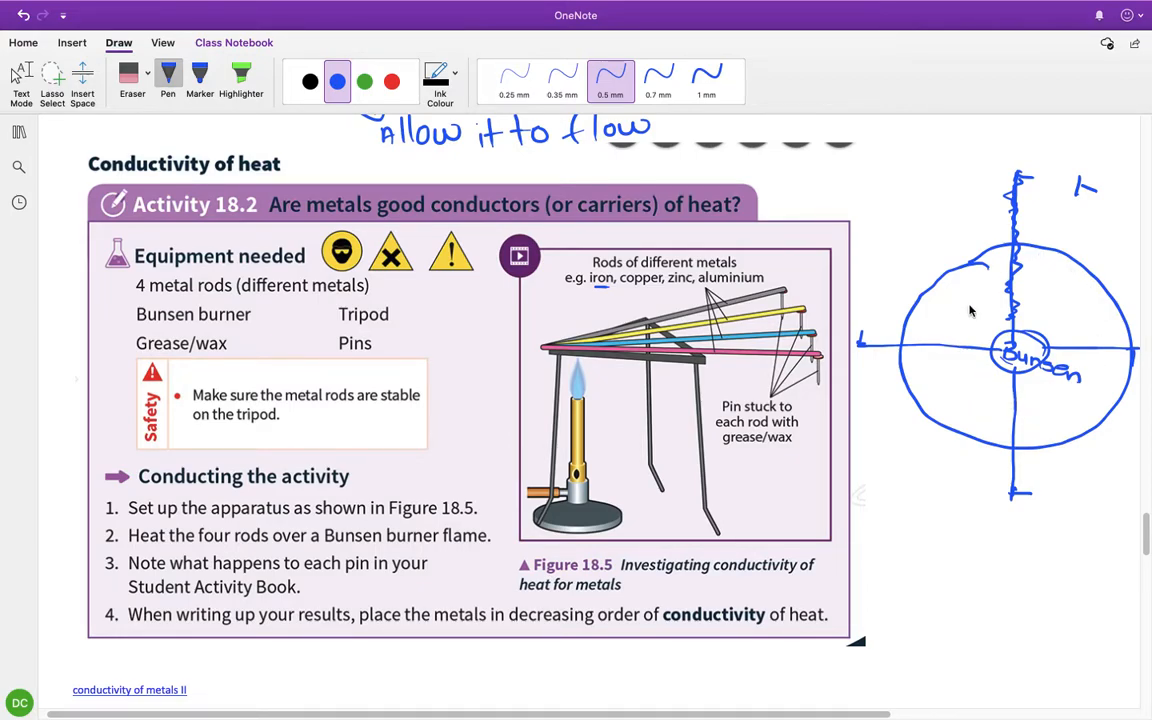
mouse_move(1035, 311)
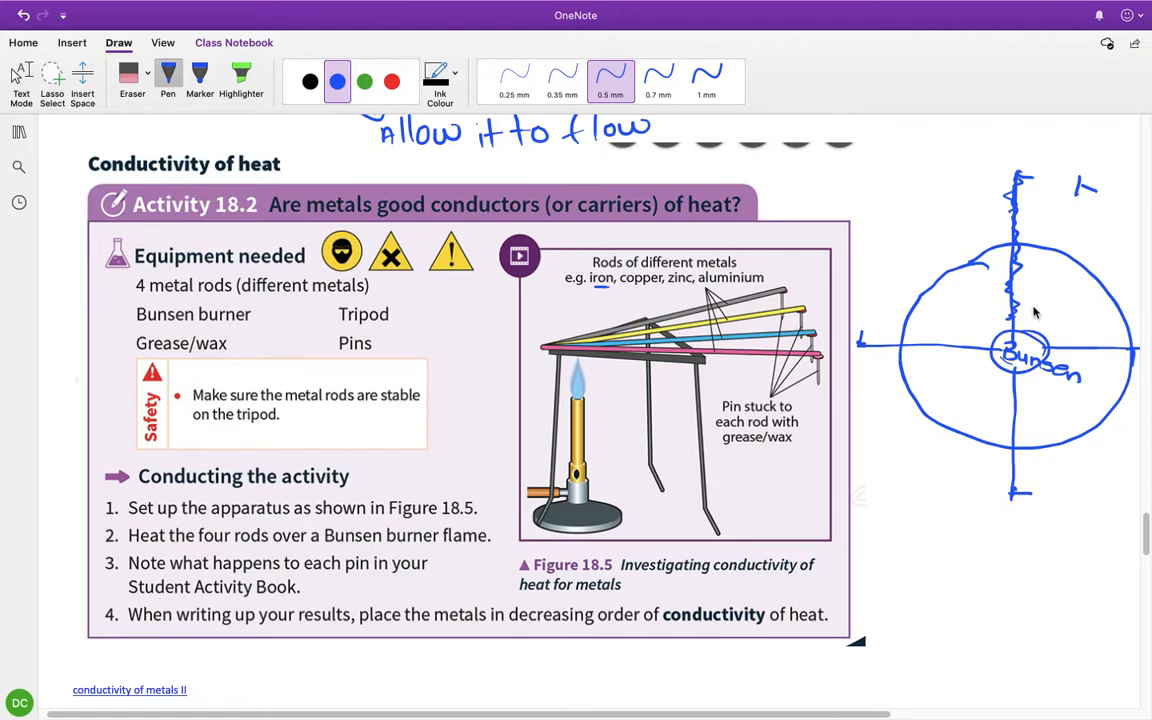
mouse_move(1080, 368)
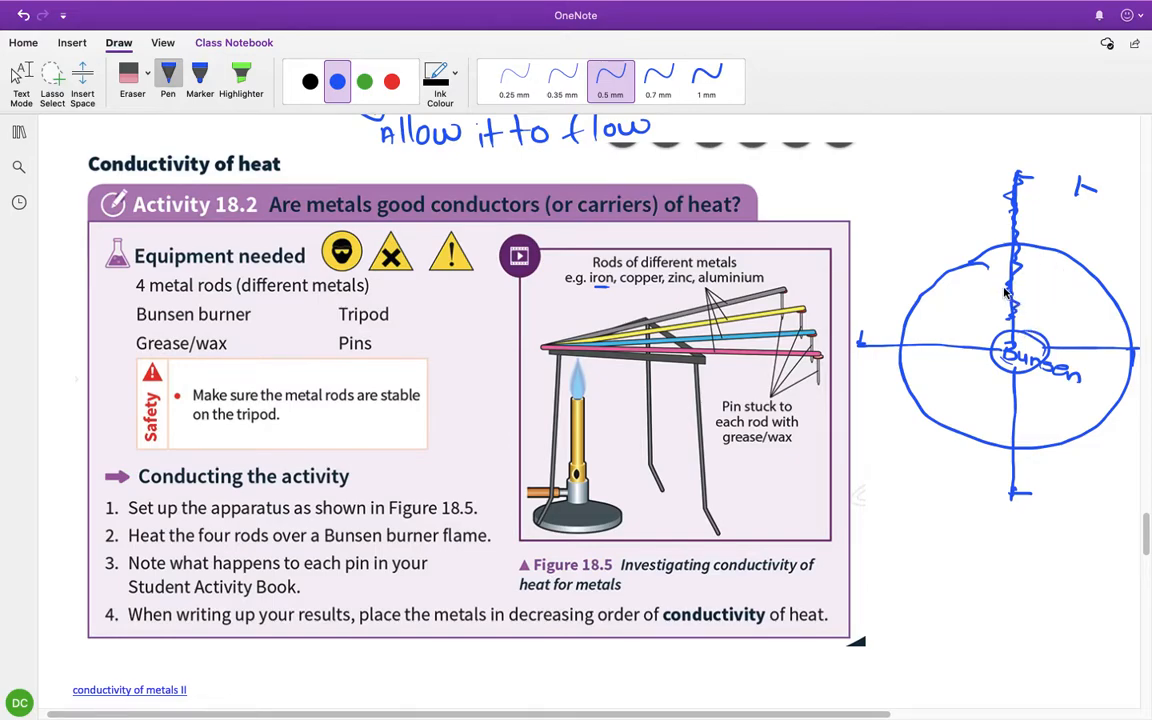
mouse_move(1006, 295)
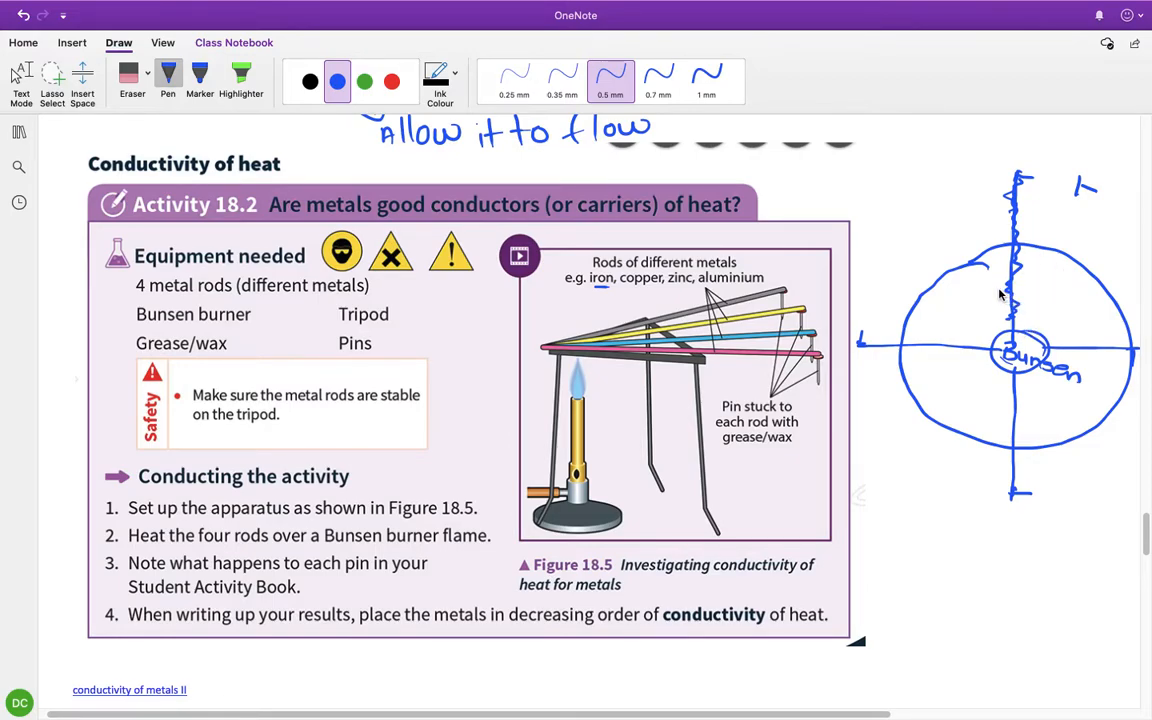
mouse_move(950, 307)
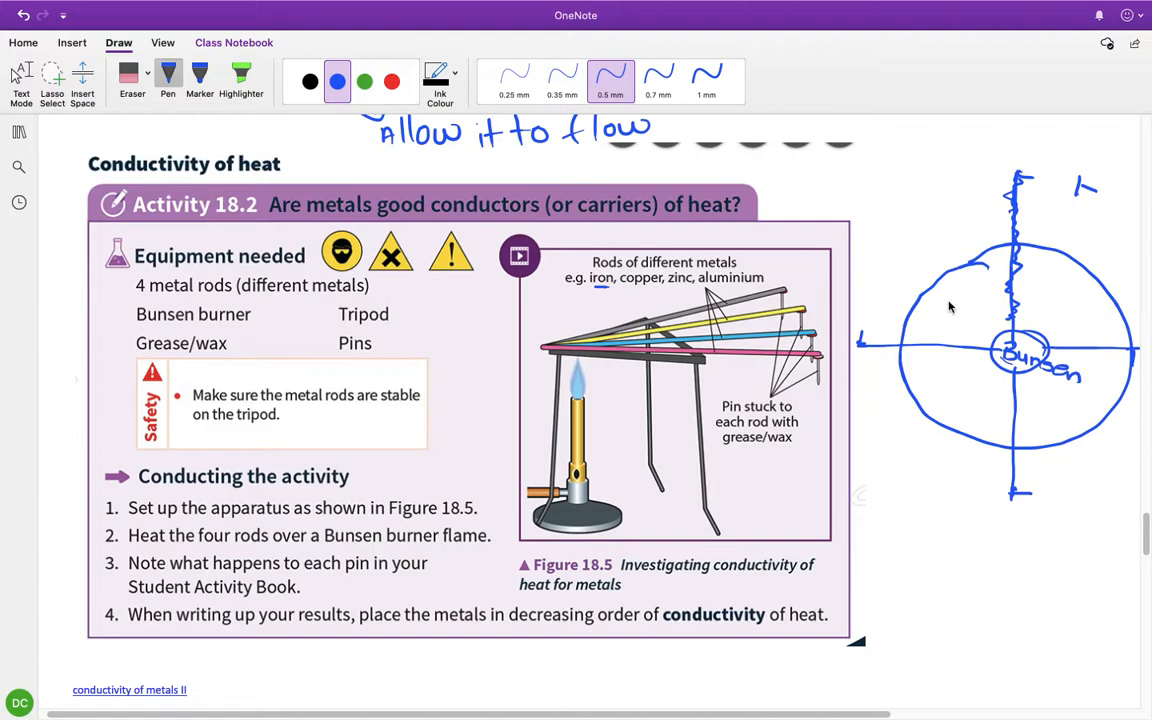
mouse_move(990, 327)
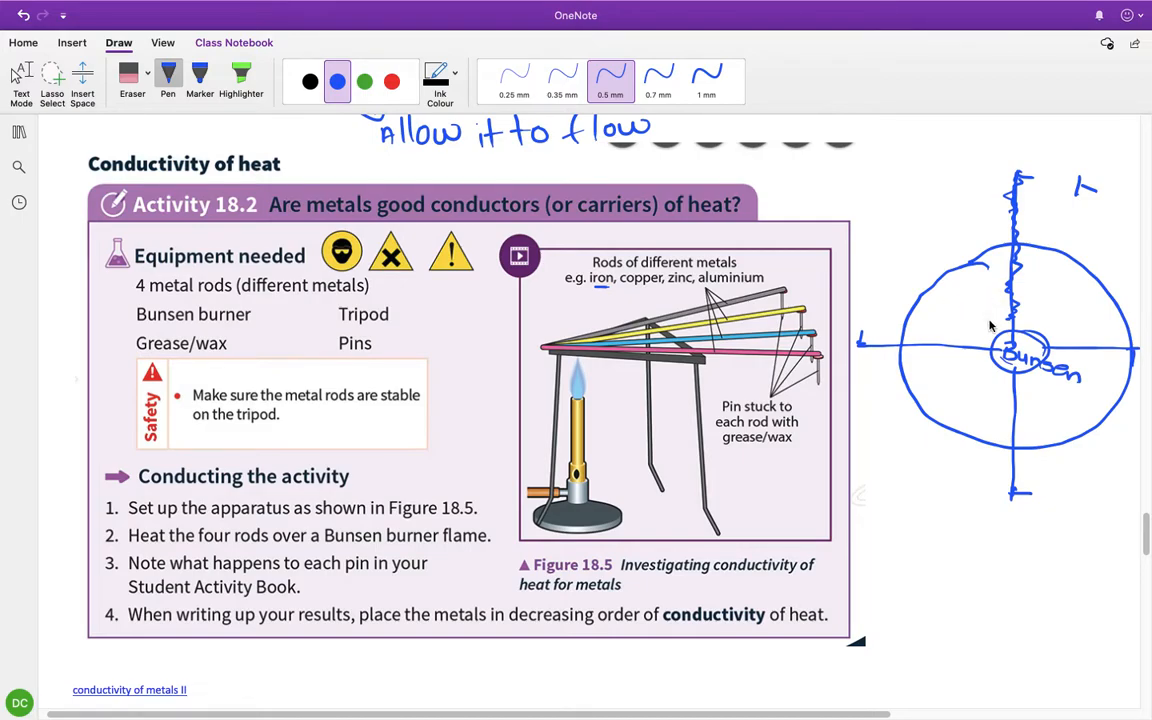
mouse_move(983, 273)
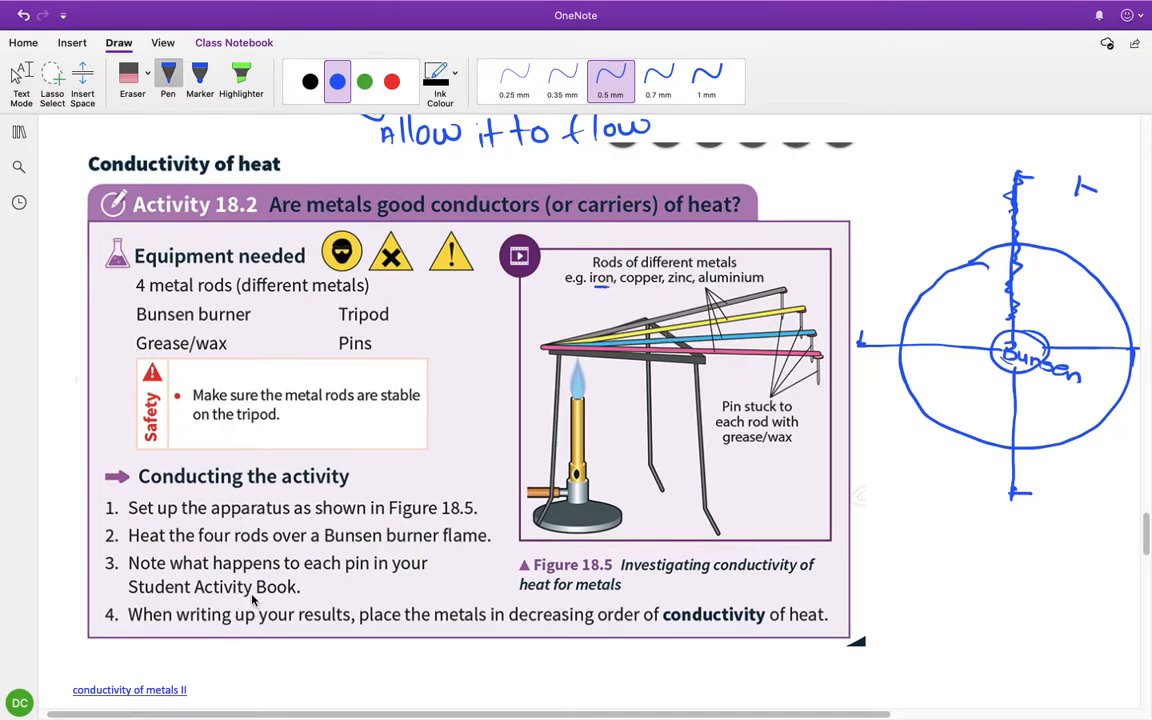
mouse_move(477, 438)
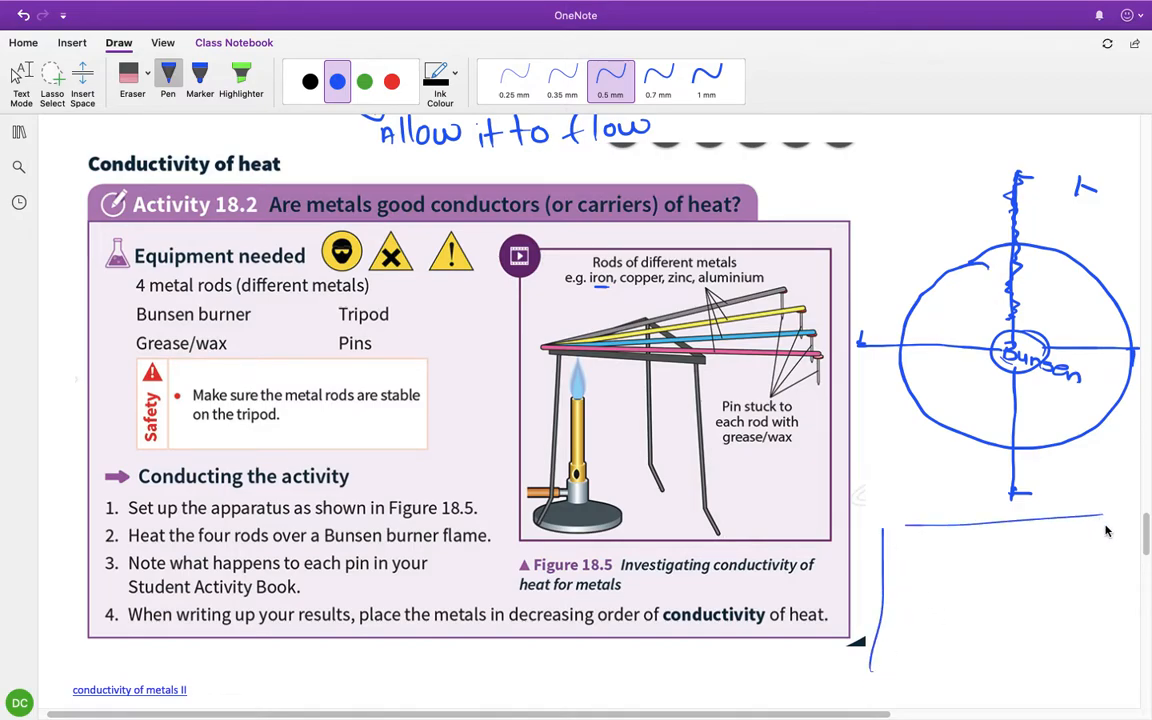
- Hand-draw the results table outline below the circular diagram for Iron, Brass and 20s
left_click_drag(1105, 531, 870, 660)
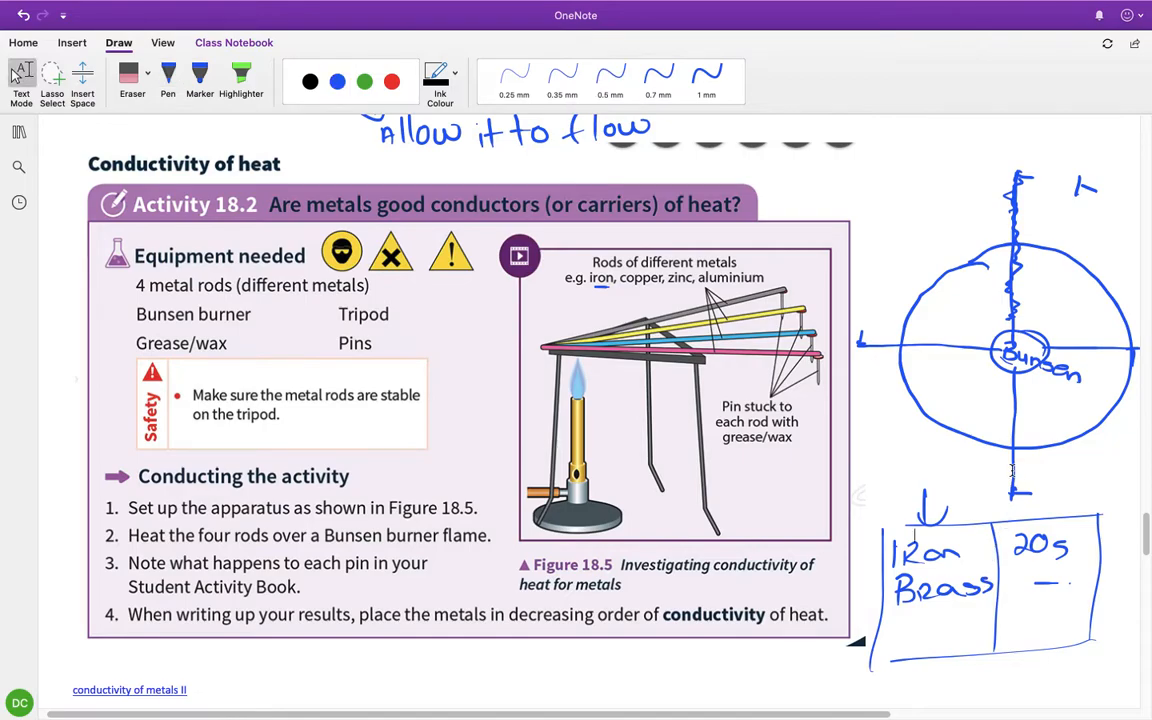
scroll("down", 3)
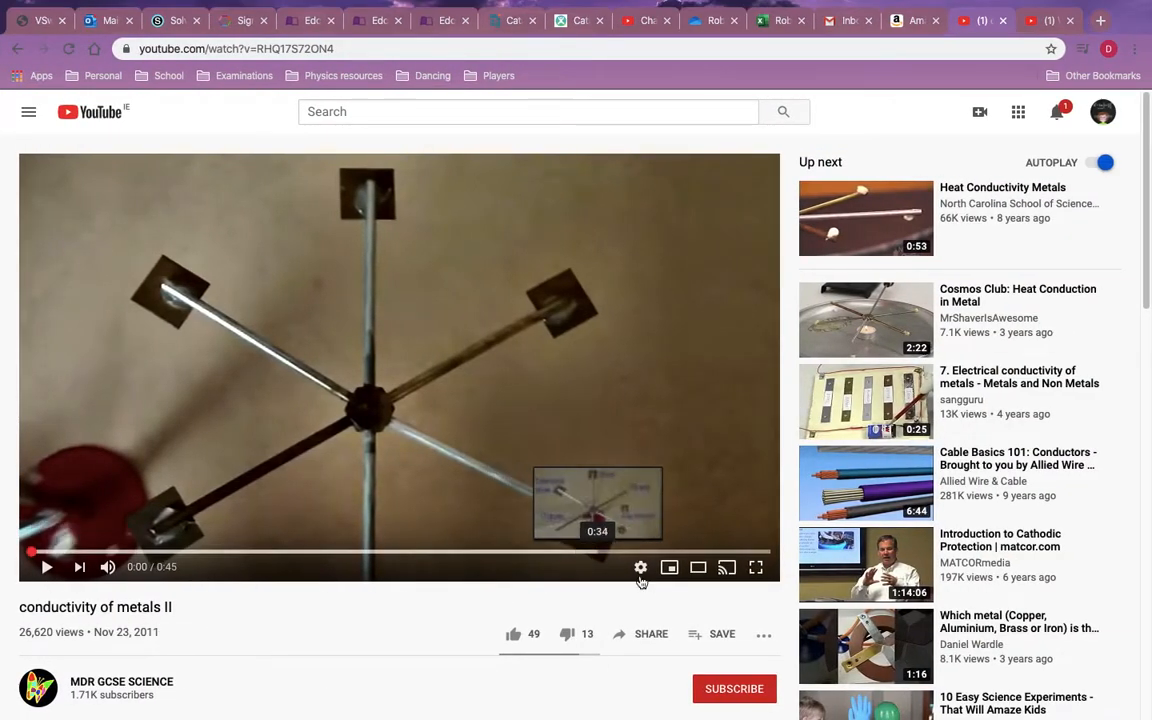
- Open the 'conductivity of metals II' video from its link on the page
left_click(755, 567)
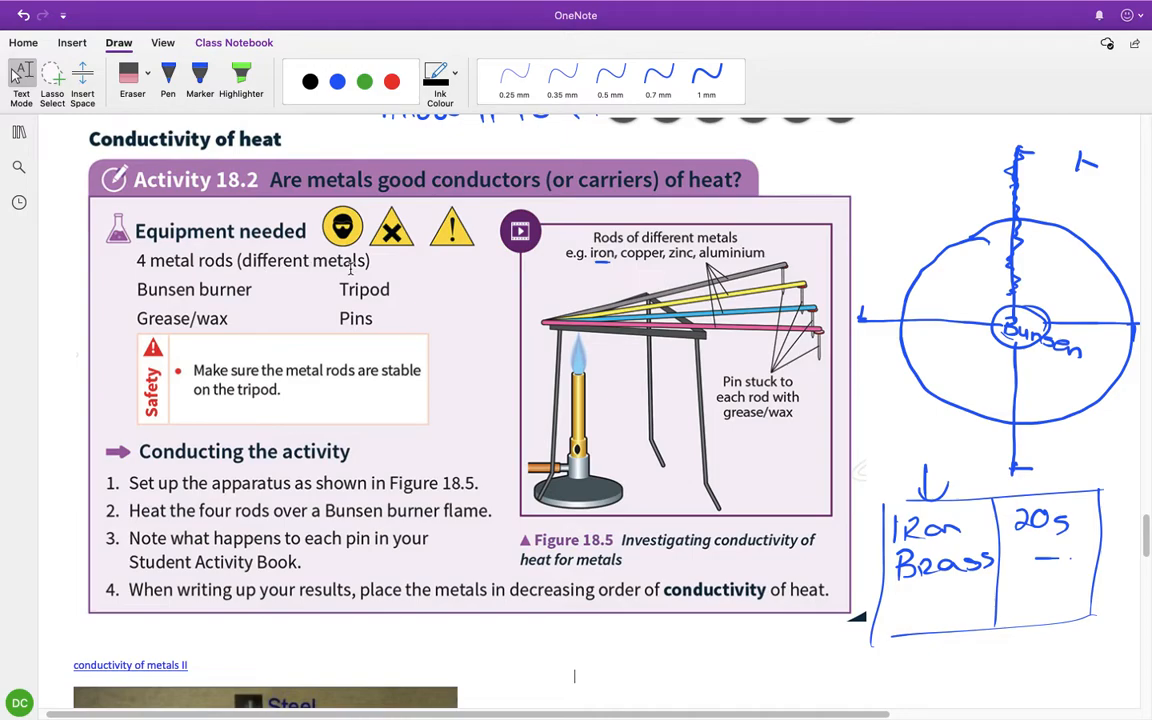
mouse_move(238, 285)
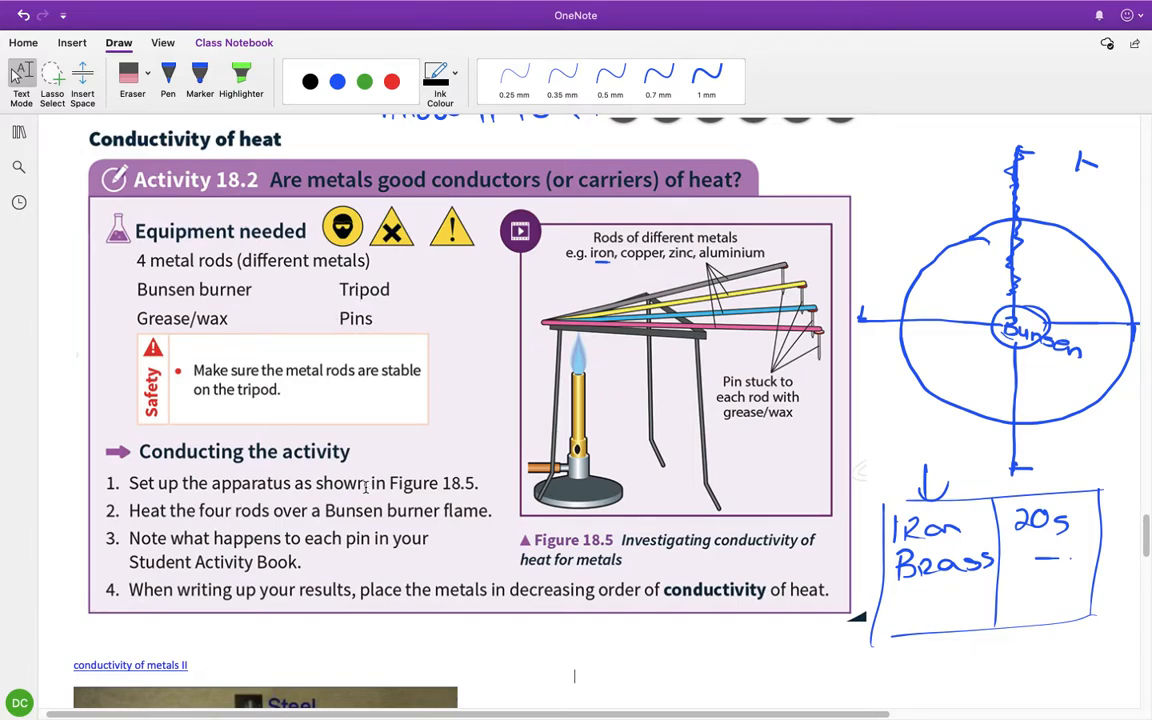
mouse_move(898, 289)
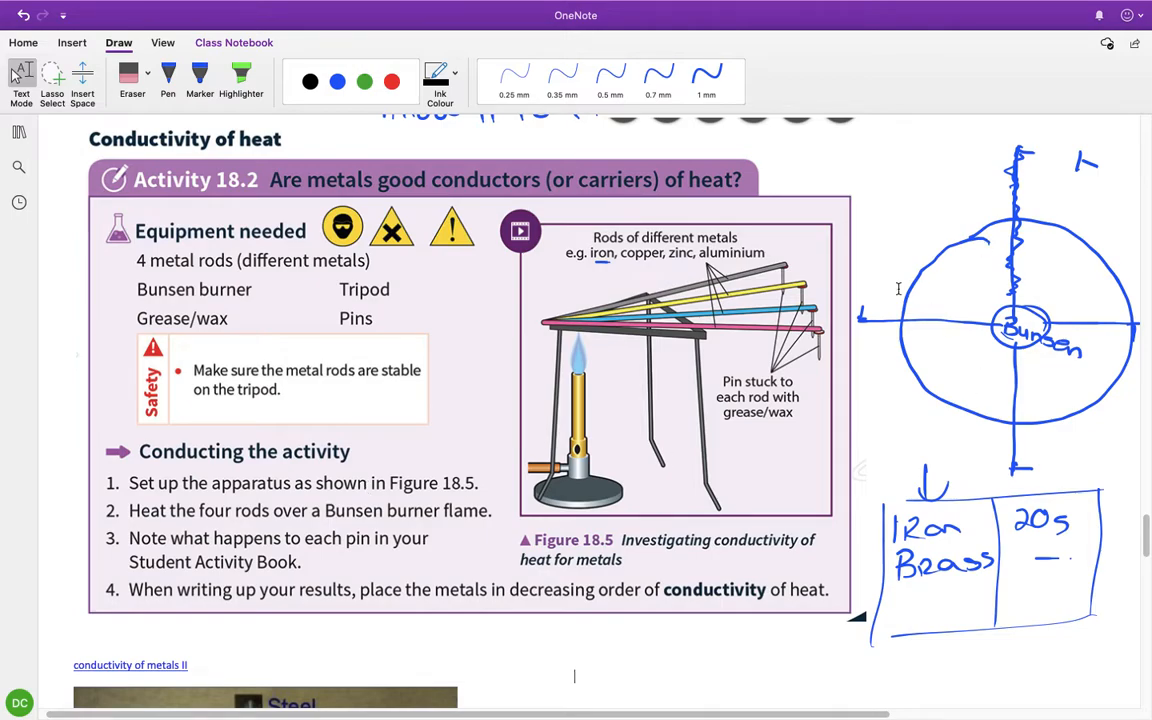
mouse_move(145, 548)
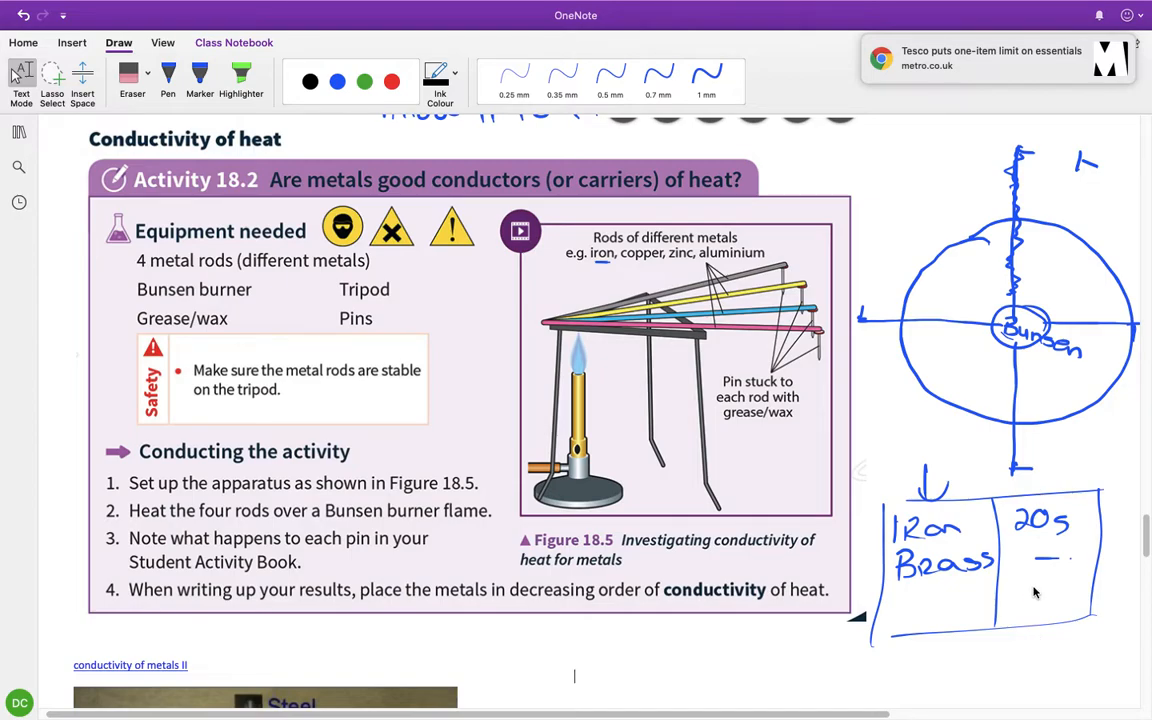
mouse_move(1047, 593)
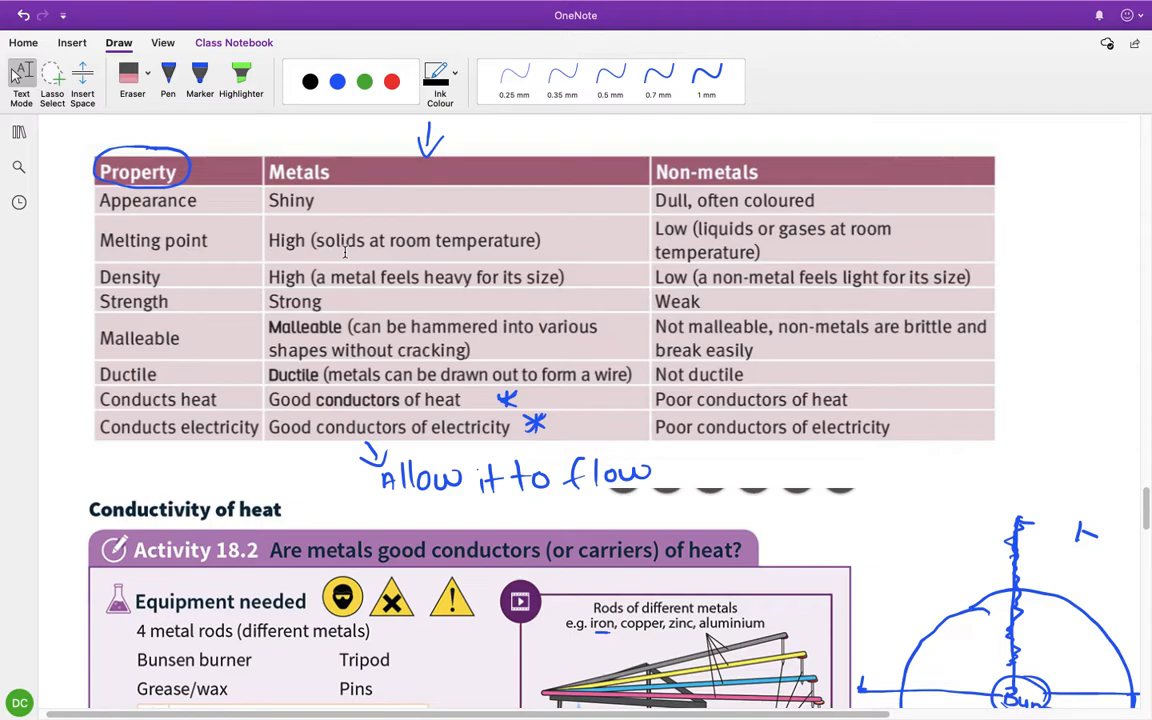
mouse_move(295, 247)
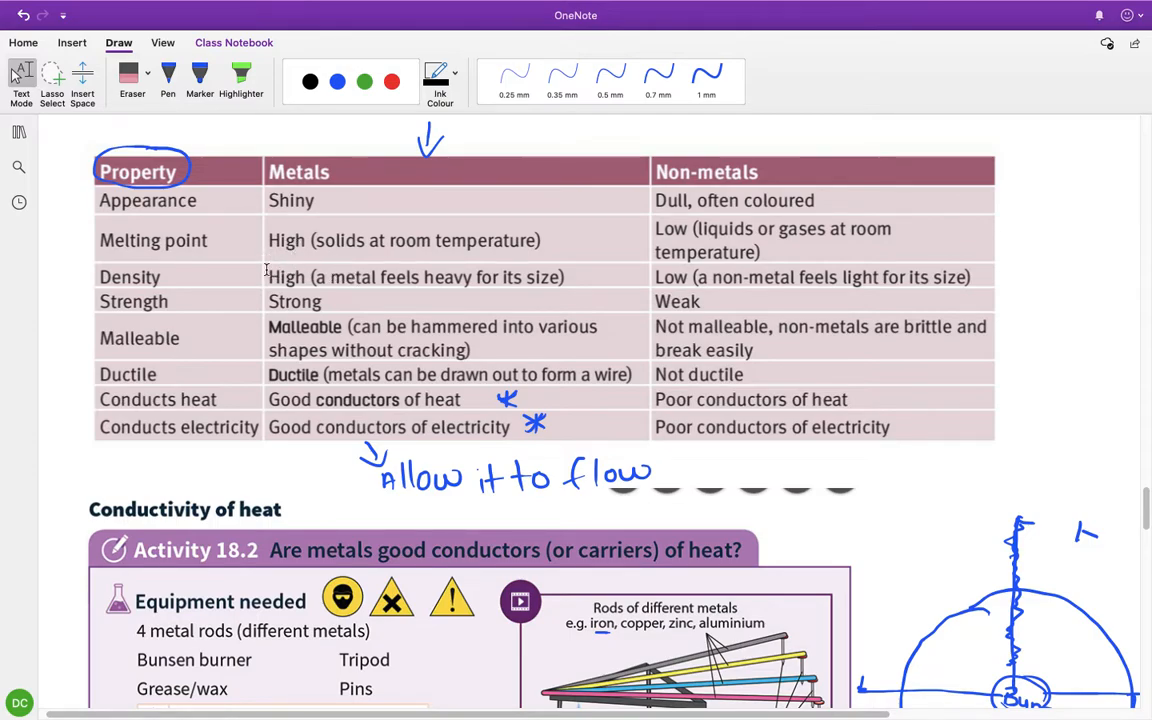
mouse_move(291, 265)
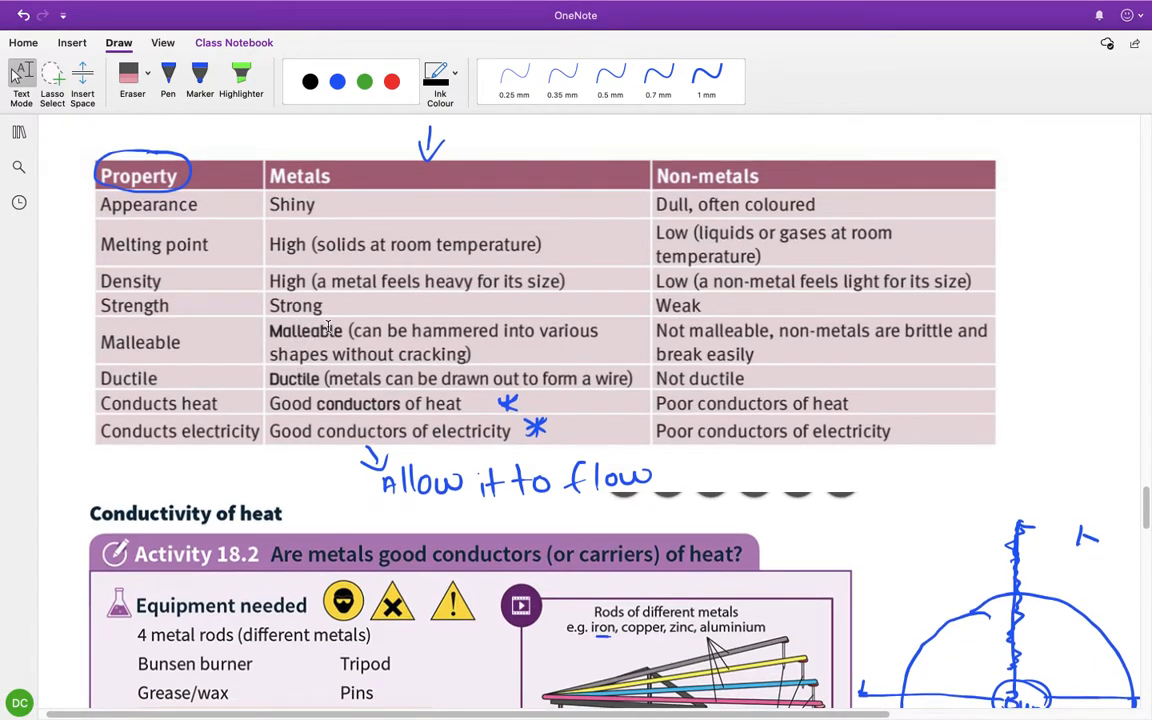
mouse_move(376, 366)
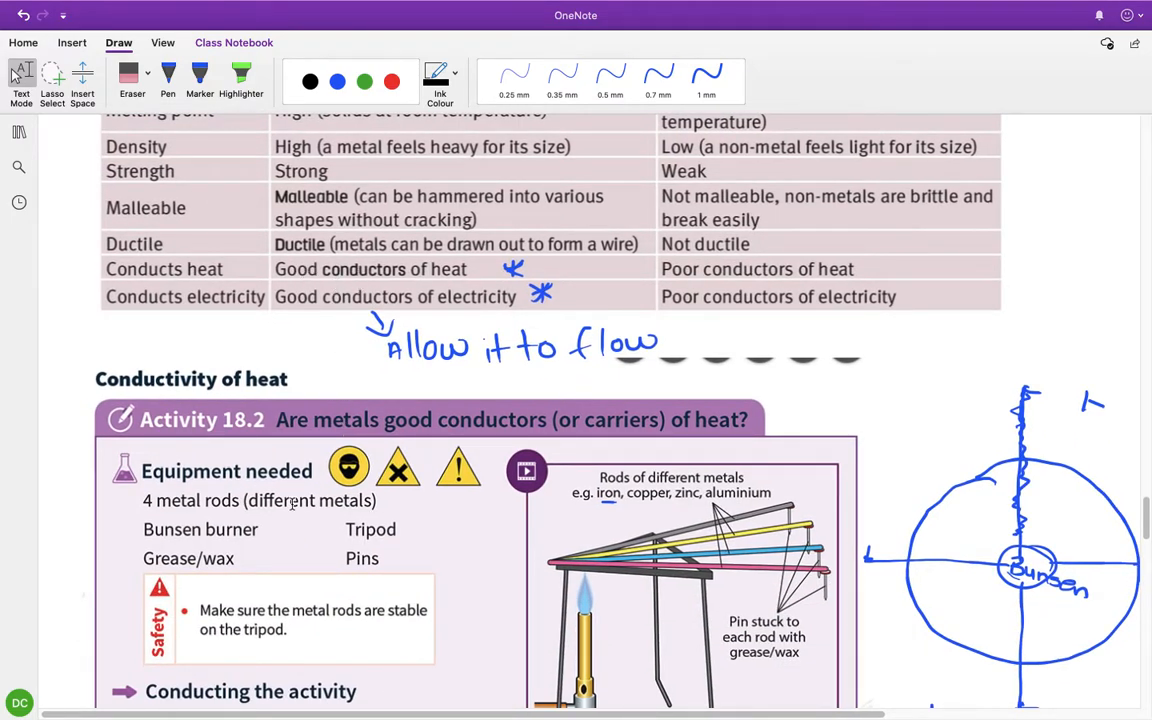
scroll("down", 3)
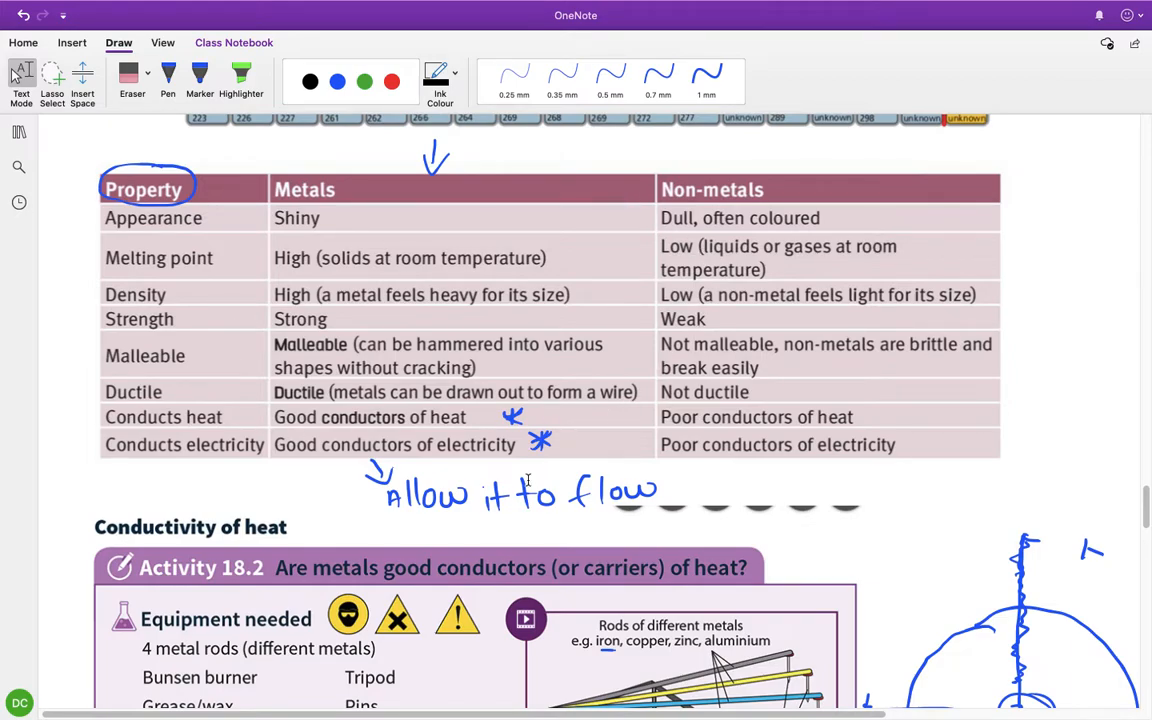
scroll("down", 3)
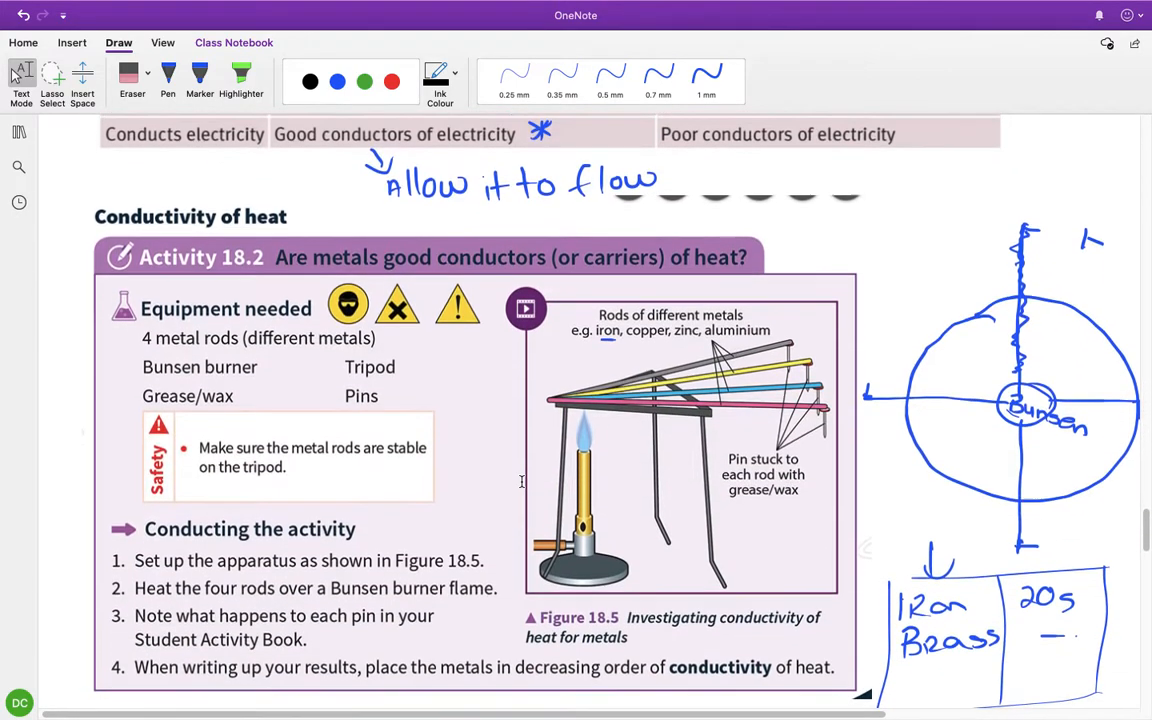